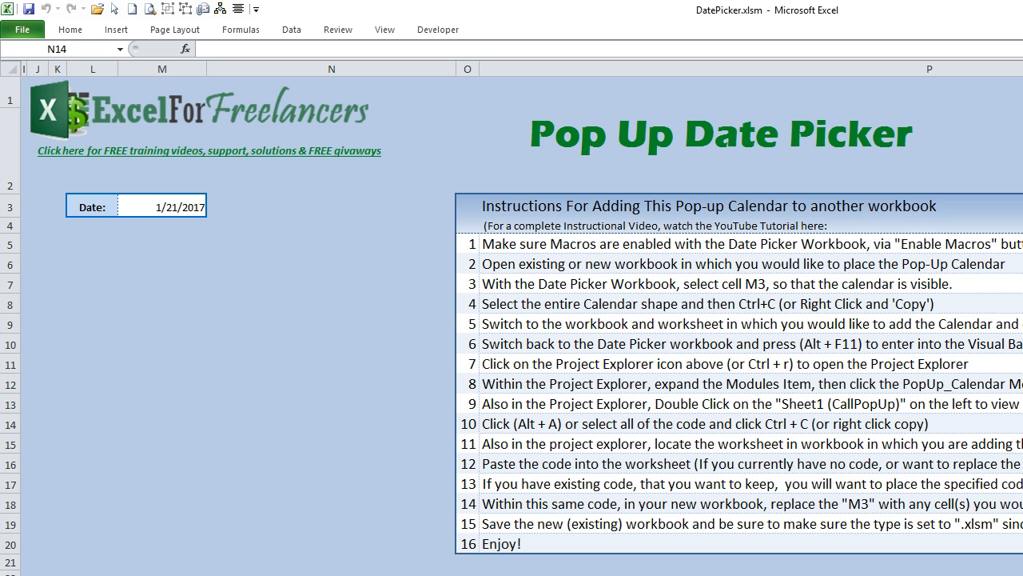
pyautogui.moveTo(410, 437)
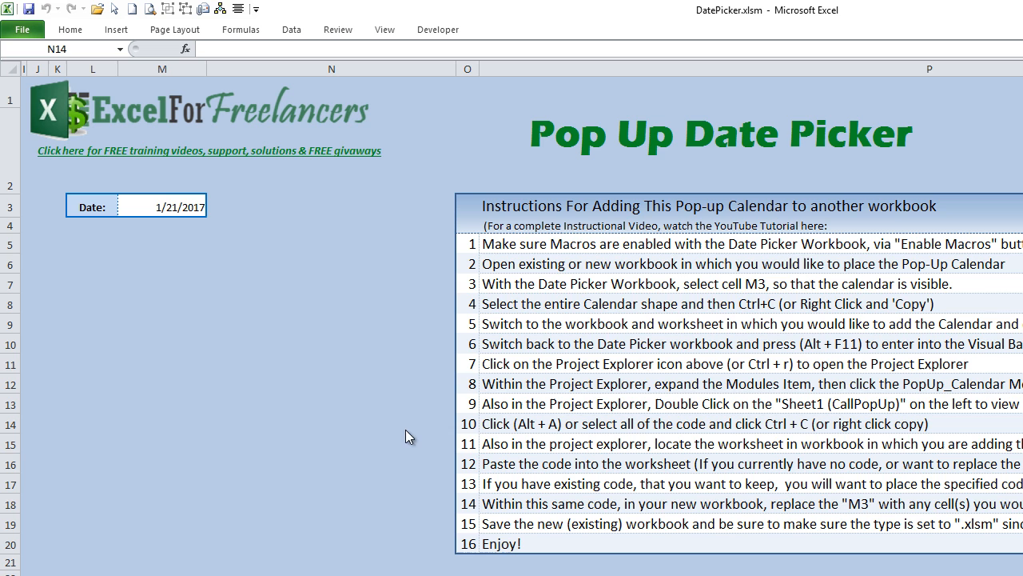
pyautogui.moveTo(3, 275)
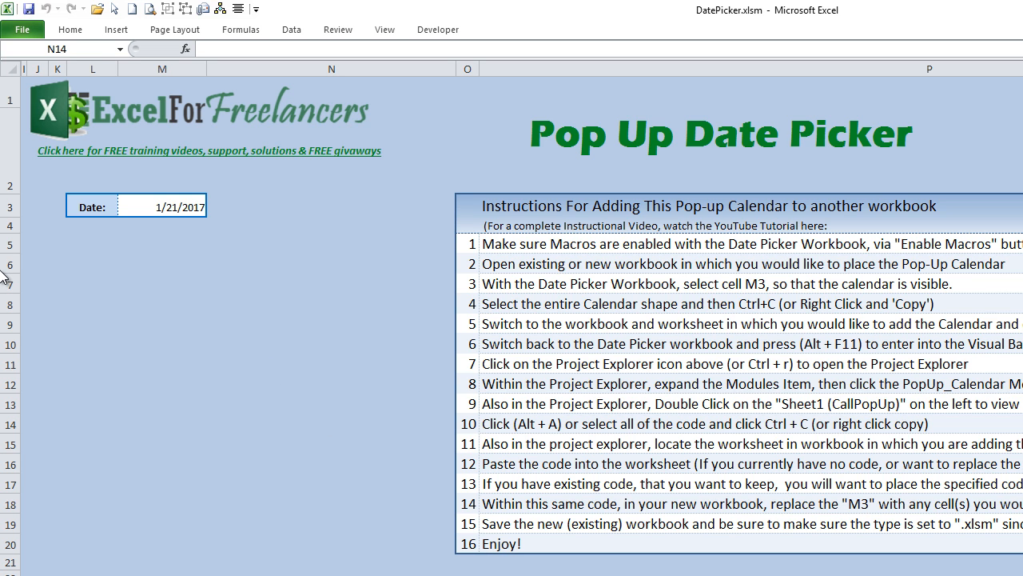
pyautogui.moveTo(48, 254)
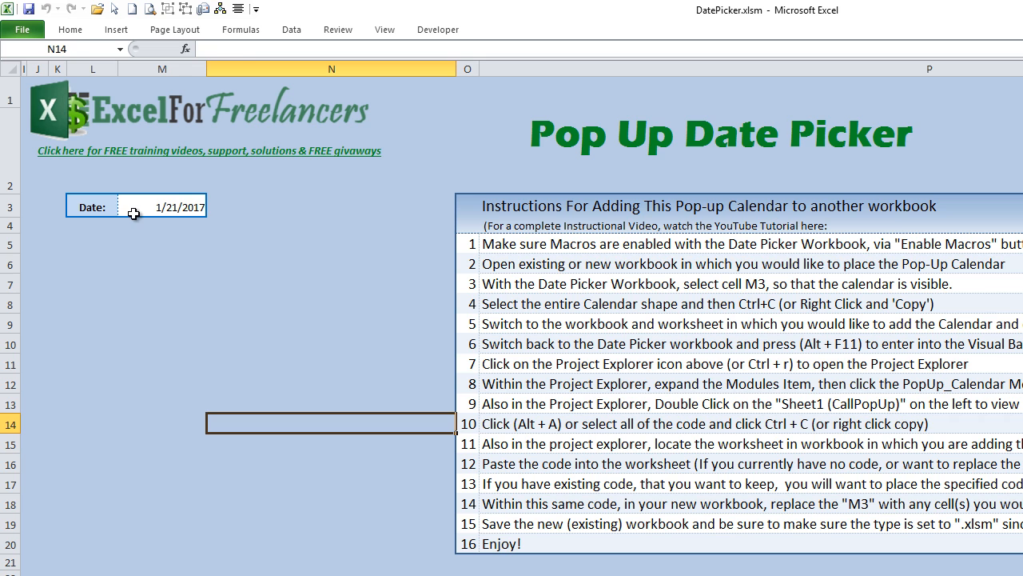
# Select date cell M3 so the January 2017 calendar pops up beneath it
pyautogui.click(147, 207)
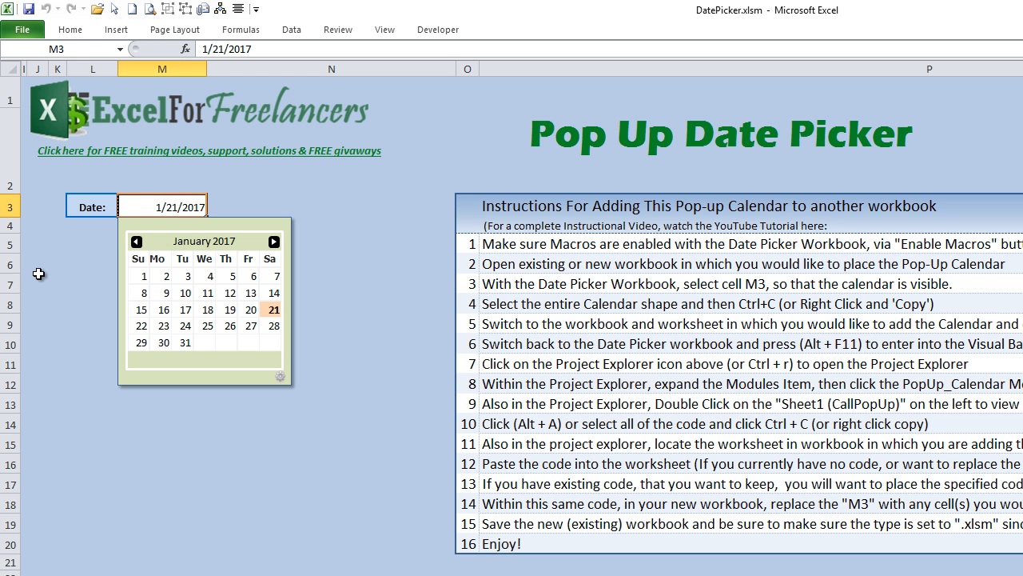
pyautogui.moveTo(93, 244)
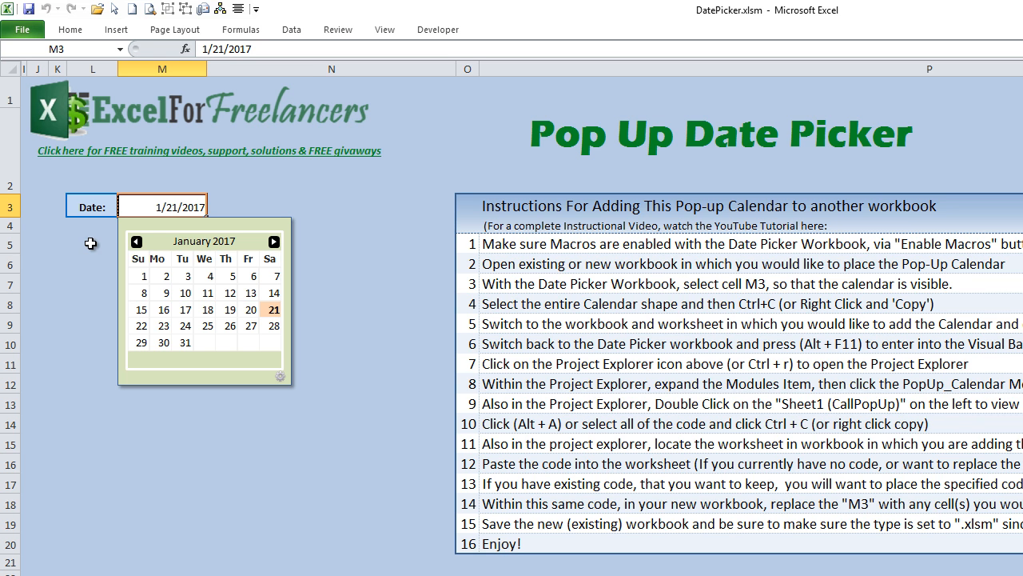
pyautogui.moveTo(88, 253)
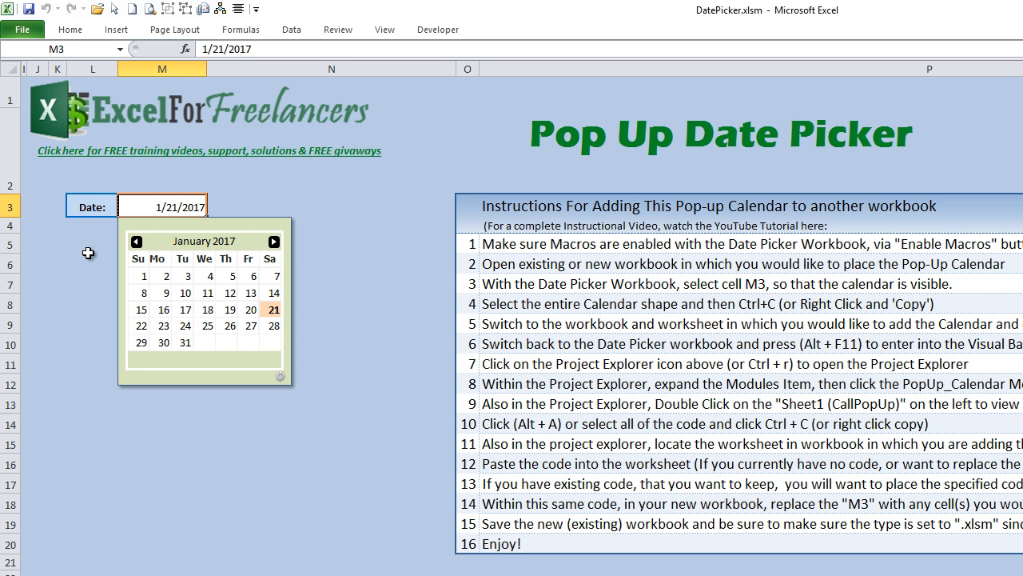
pyautogui.moveTo(96, 166)
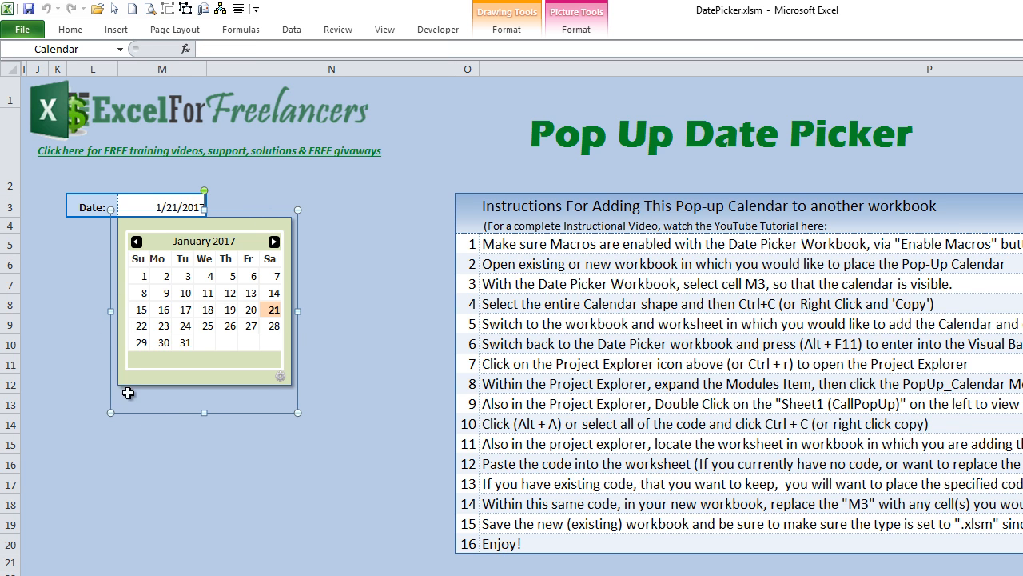
# Hide the pop-up, select the whole calendar shape and copy it to the clipboard
pyautogui.click(331, 342)
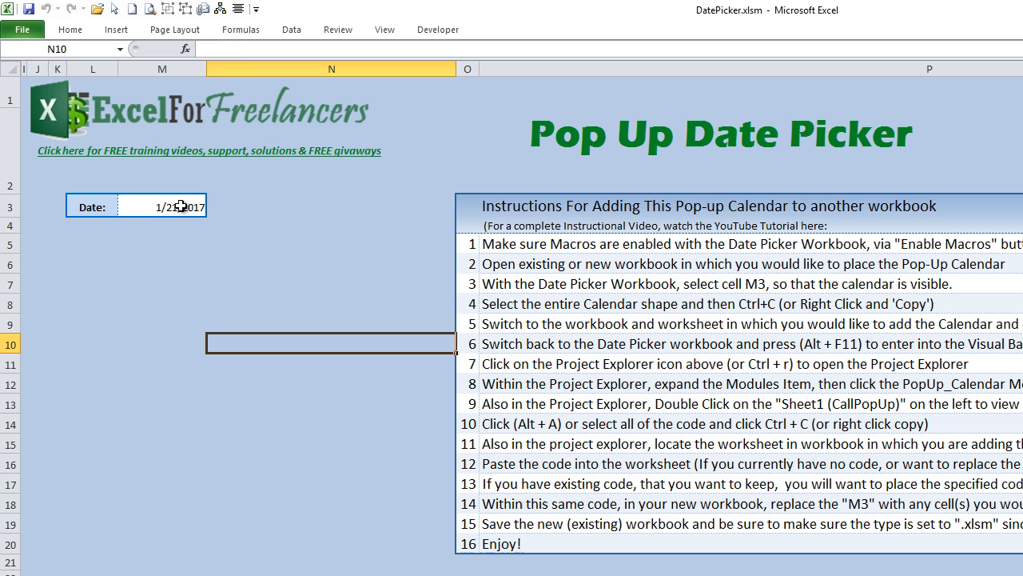
pyautogui.click(161, 205)
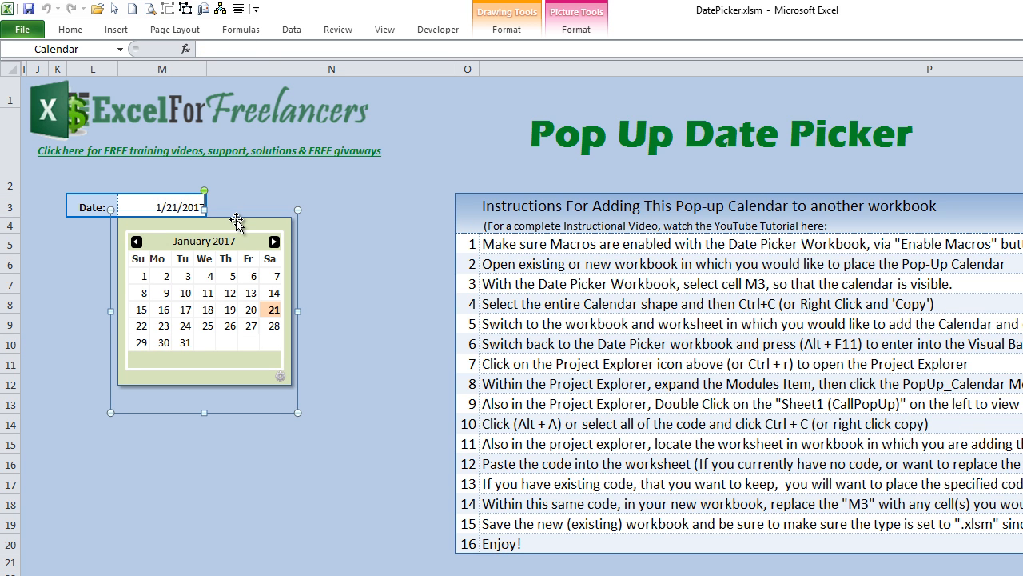
pyautogui.moveTo(240, 226)
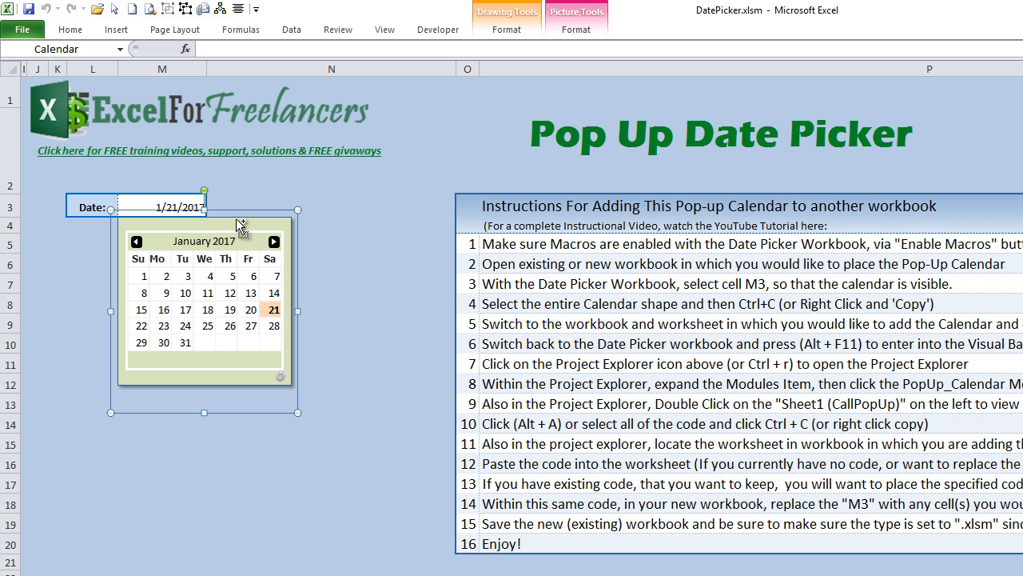
pyautogui.press('ctrl+c')
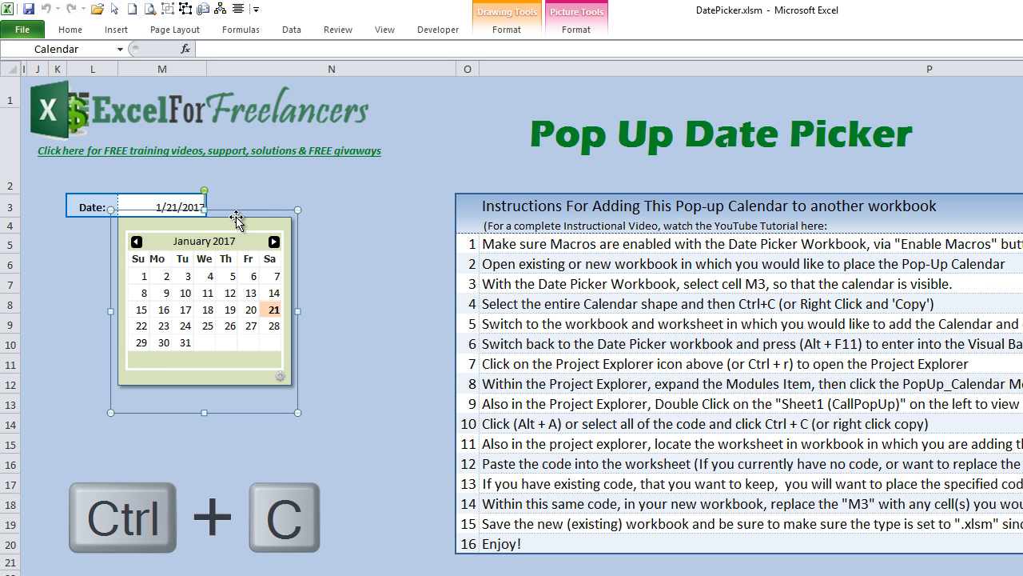
pyautogui.rightClick(204, 250)
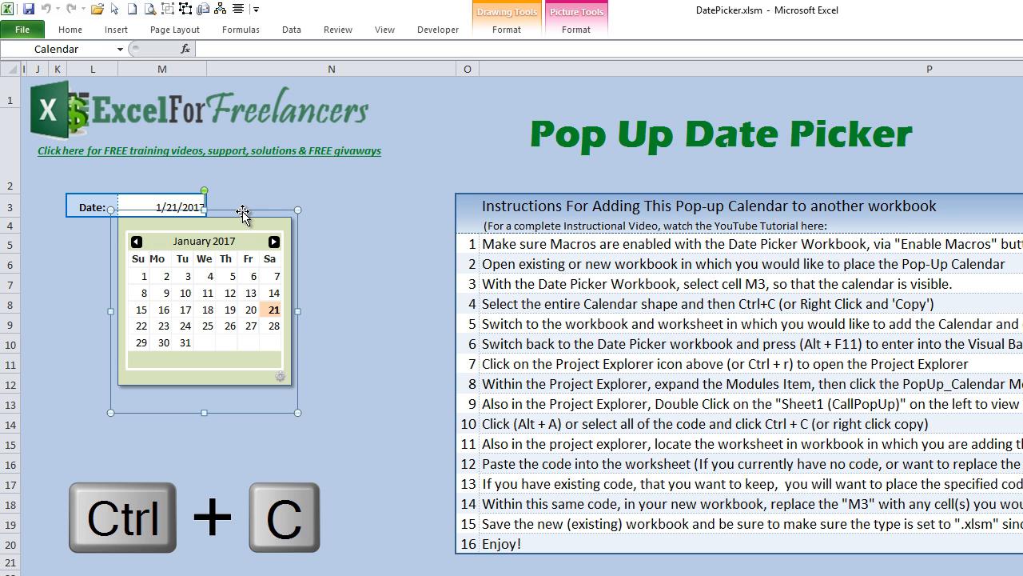
pyautogui.click(331, 151)
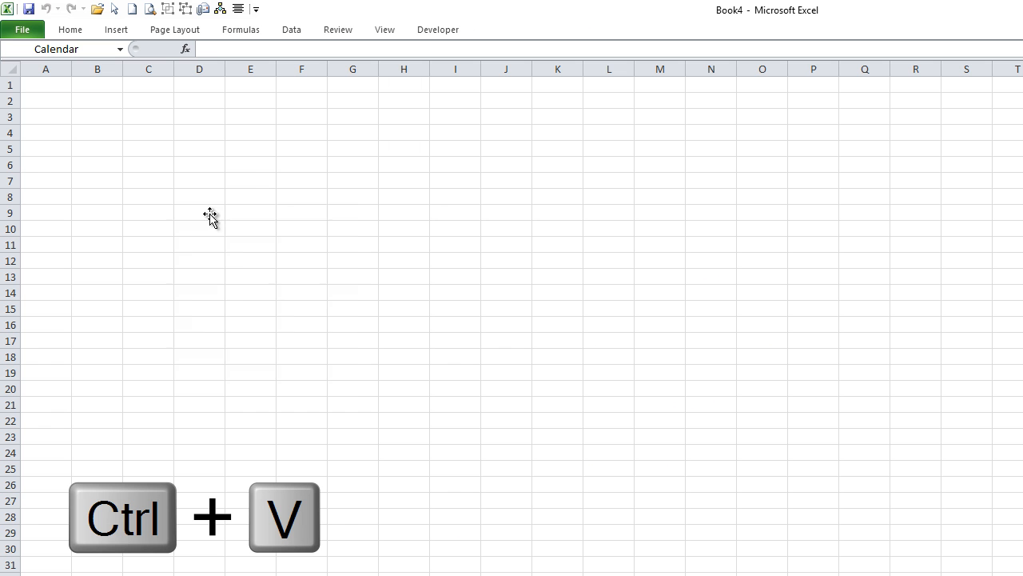
# Paste the copied calendar shape into the blank Book4 workbook
pyautogui.press('ctrl+v')
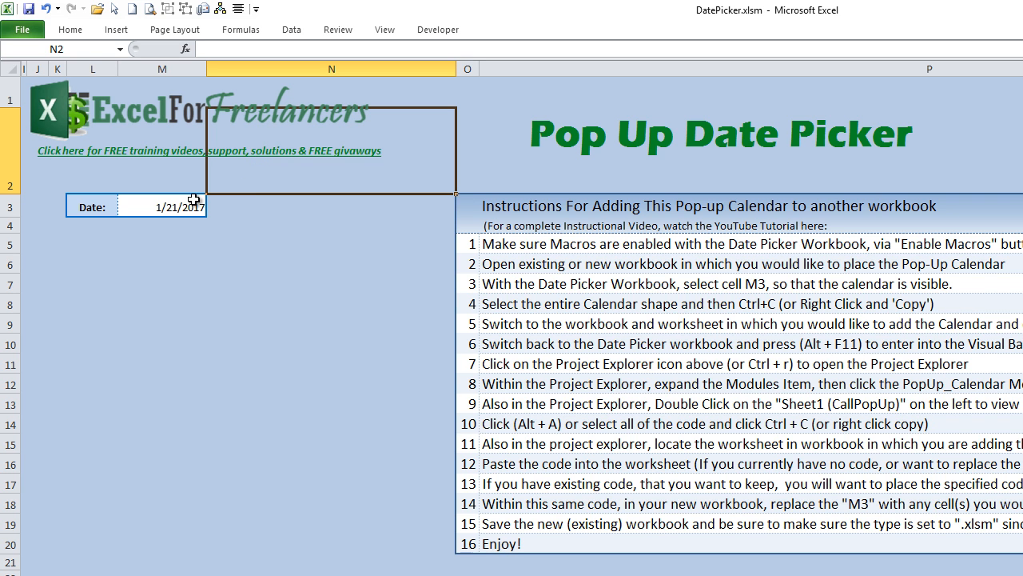
pyautogui.moveTo(128, 243)
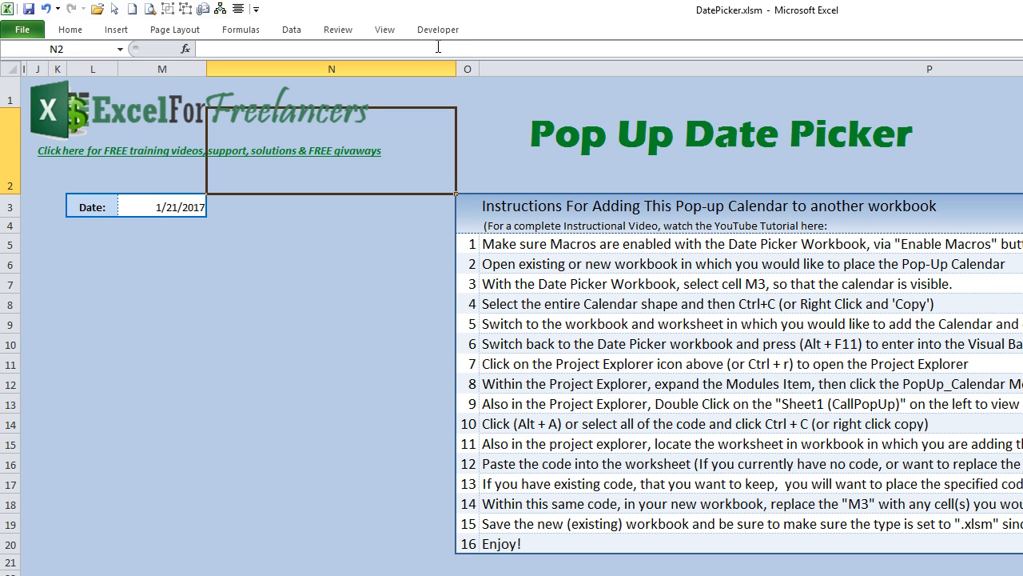
# Launch the macro editor, show the Developer ribbon and go to DatePicker's file info page
pyautogui.press('Alt+F11')
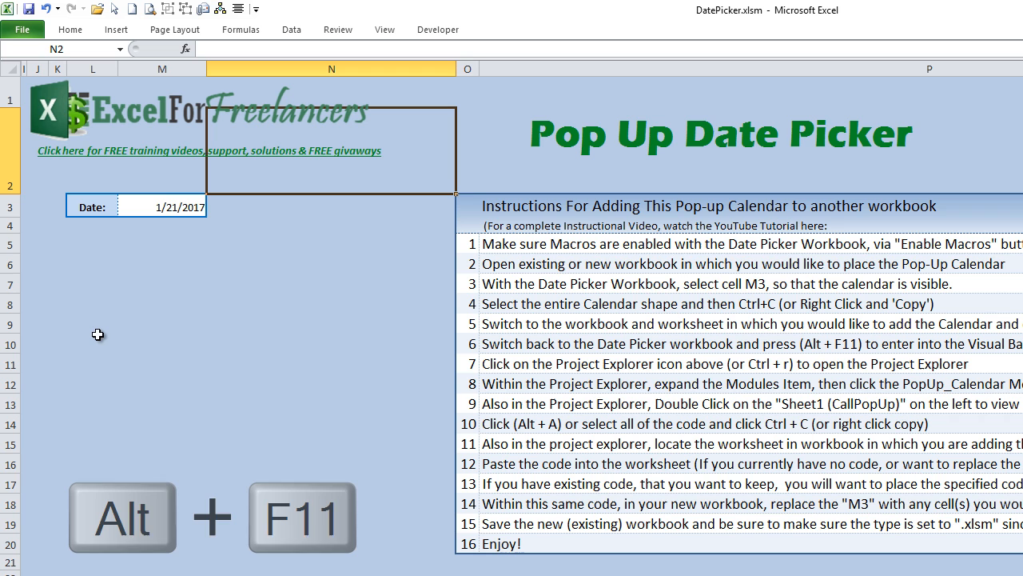
pyautogui.moveTo(438, 29)
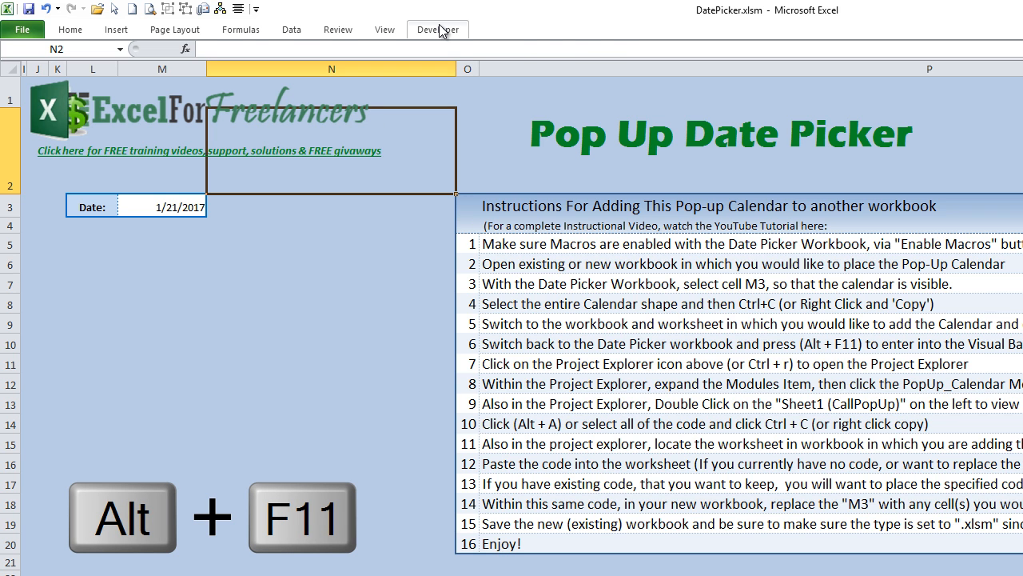
pyautogui.click(438, 29)
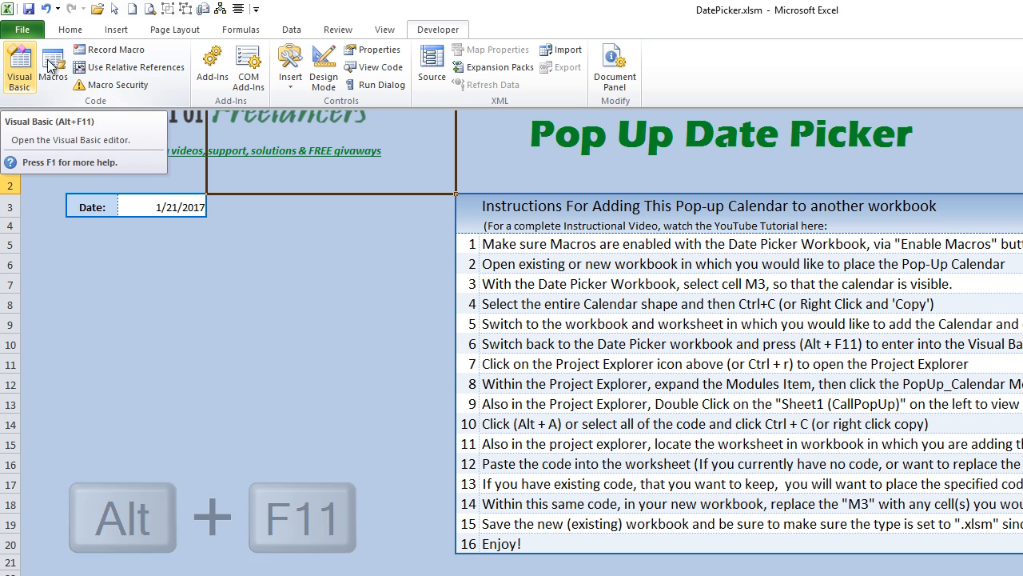
pyautogui.moveTo(457, 35)
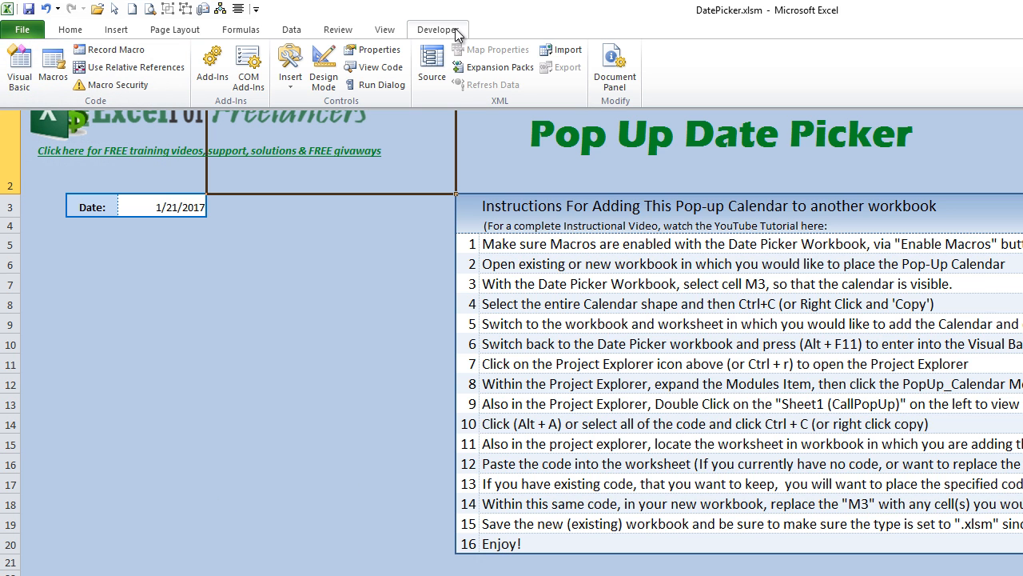
pyautogui.click(23, 28)
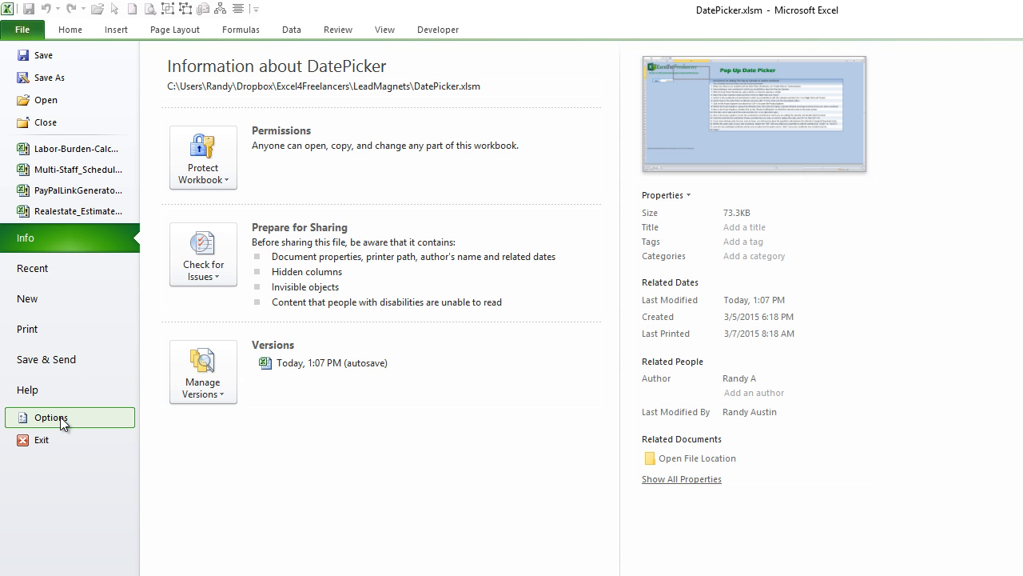
# In Excel Options > Customize Ribbon, confirm the Developer tab is checked and close the dialog
pyautogui.click(51, 418)
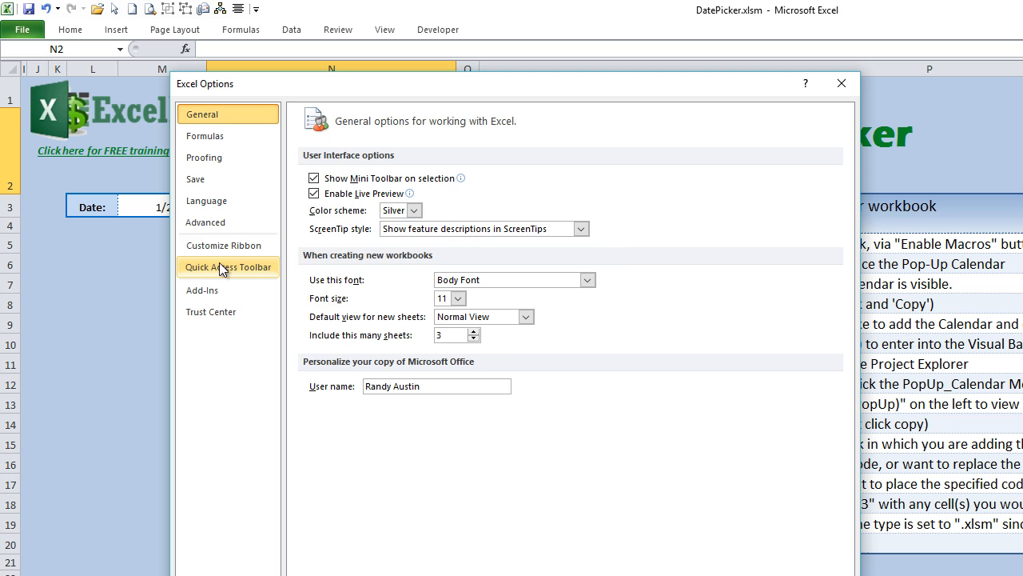
pyautogui.click(224, 245)
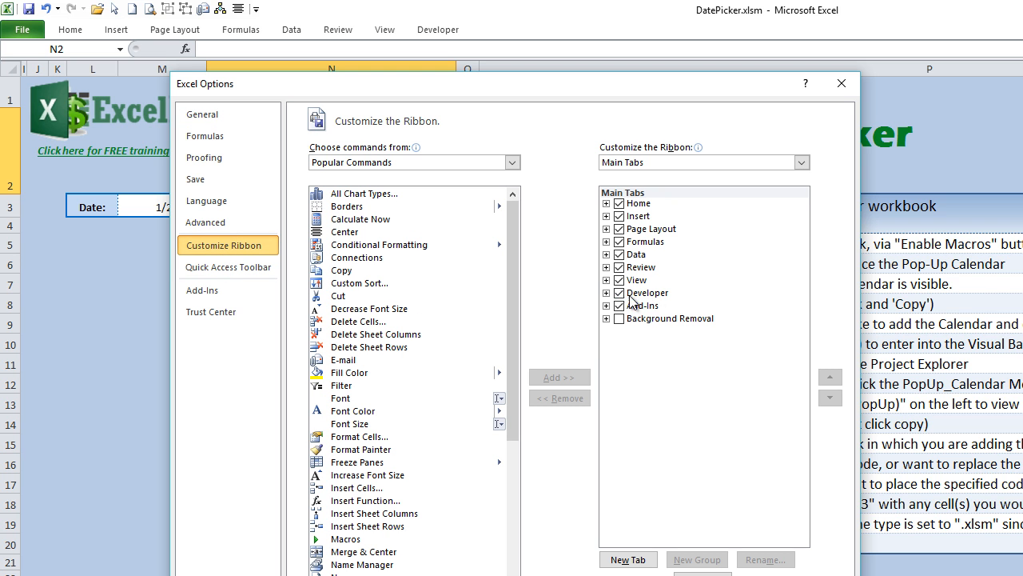
pyautogui.click(620, 293)
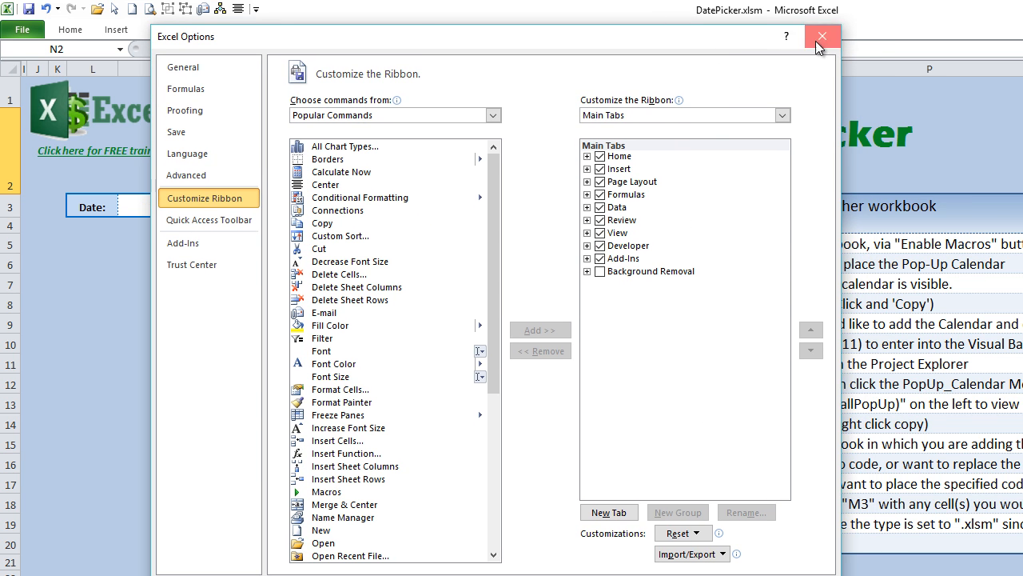
pyautogui.click(822, 35)
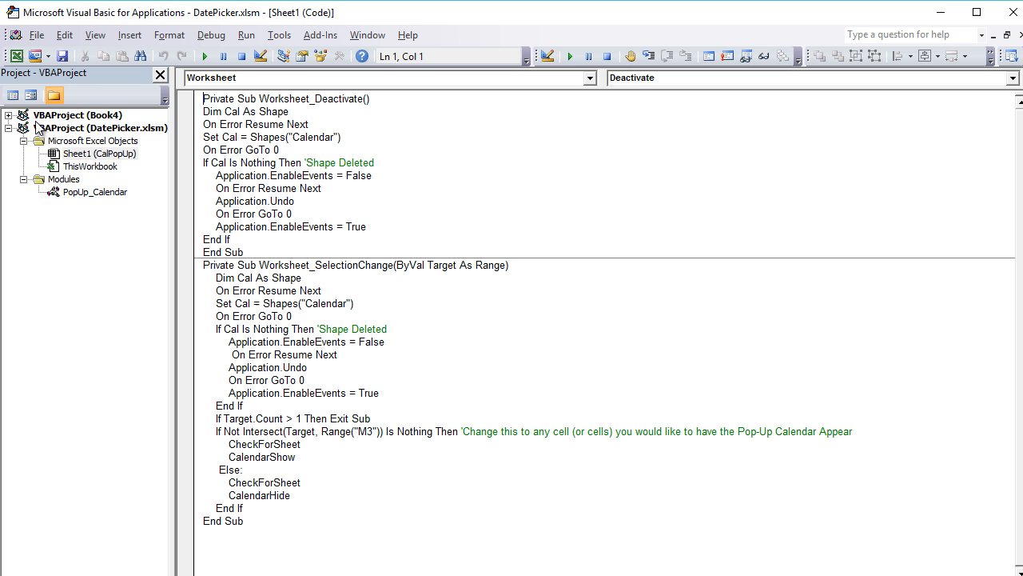
# Focus the Book4 project and collapse the DatePicker.xlsm project tree
pyautogui.click(77, 115)
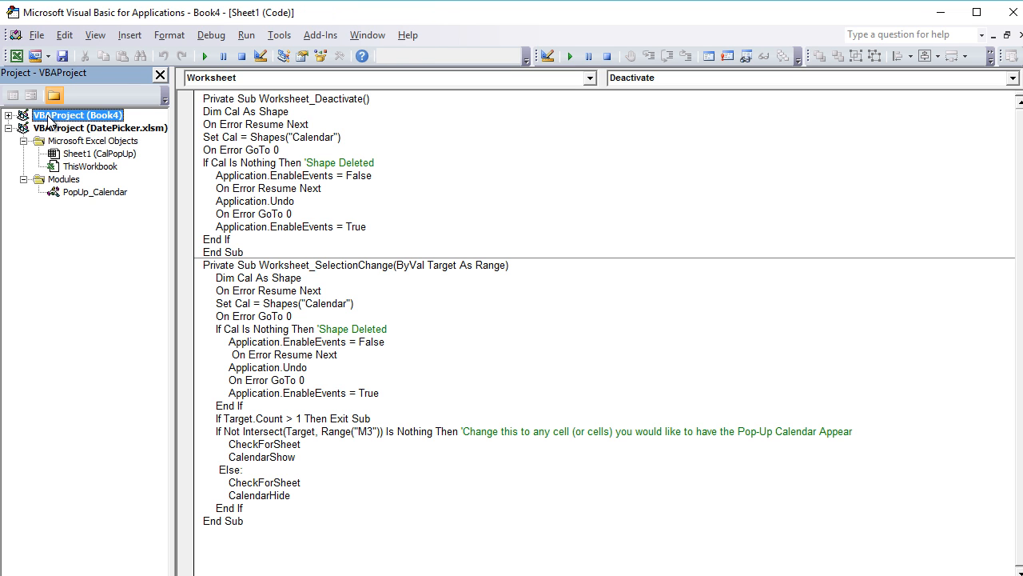
pyautogui.moveTo(86, 141)
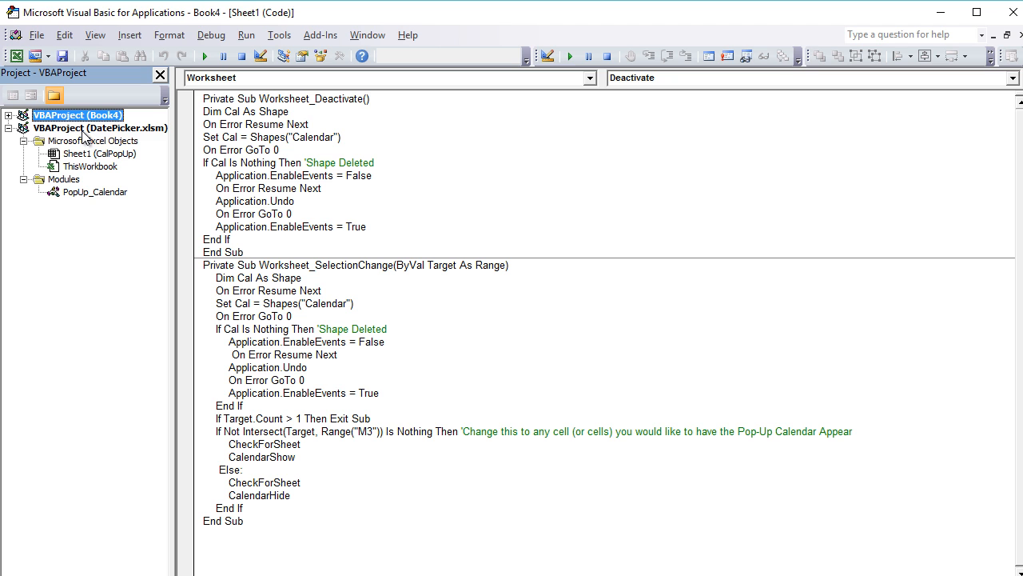
pyautogui.click(99, 128)
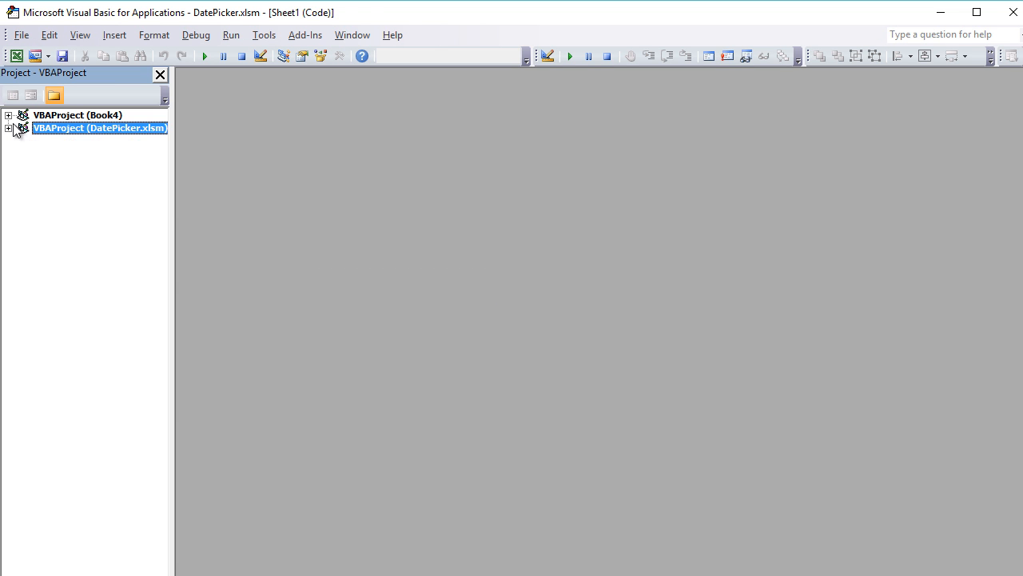
# Copy the PopUp_Calendar module from DatePicker into Book4 and show Book4's copy of its code
pyautogui.doubleClick(97, 192)
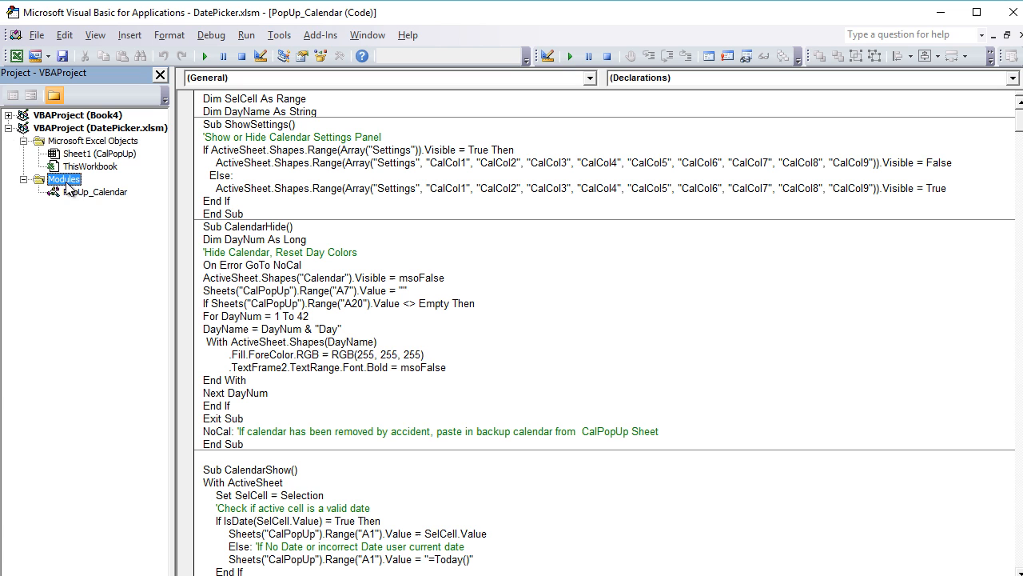
pyautogui.click(96, 191)
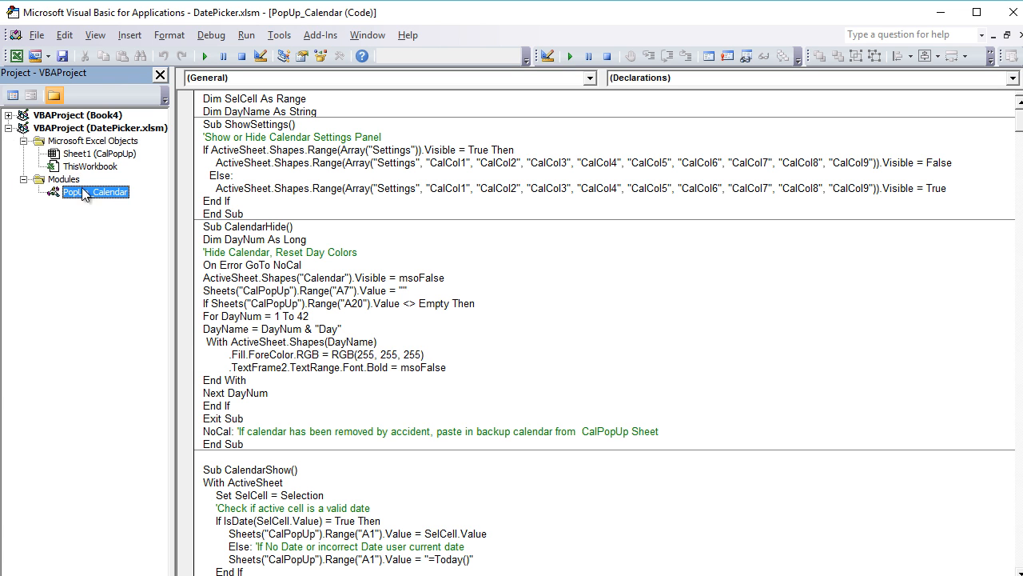
pyautogui.moveTo(90, 195)
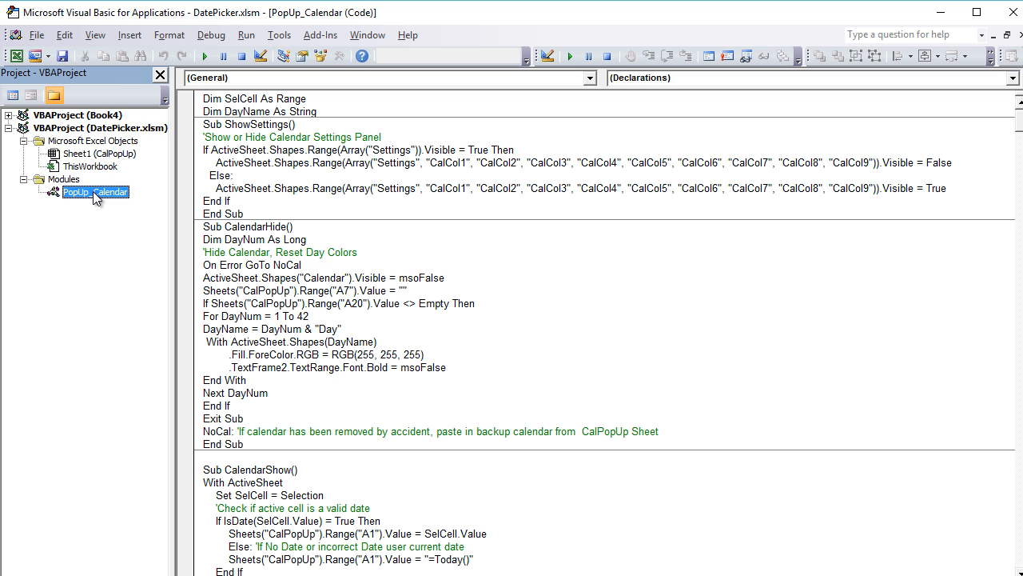
pyautogui.click(77, 115)
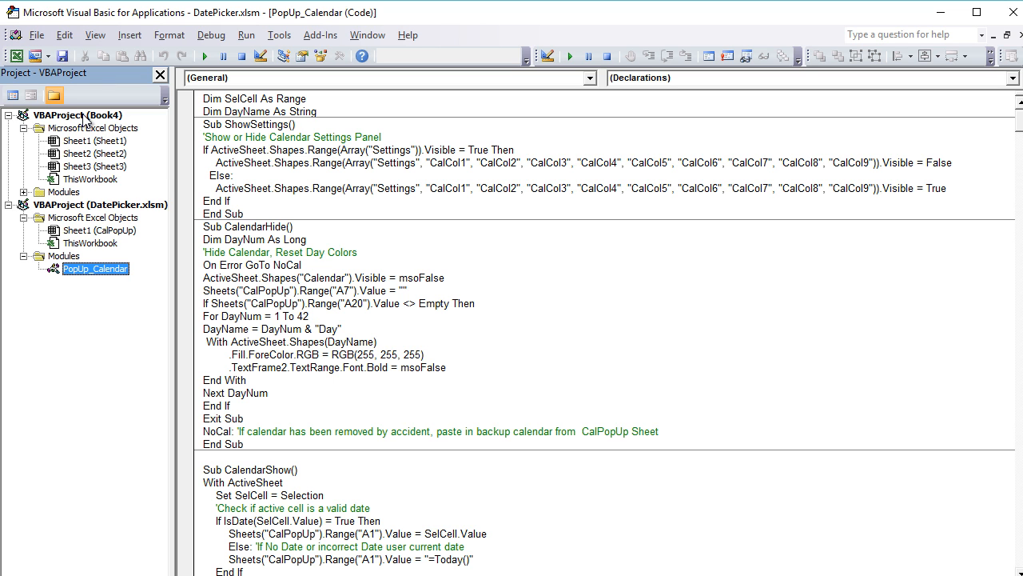
pyautogui.click(38, 192)
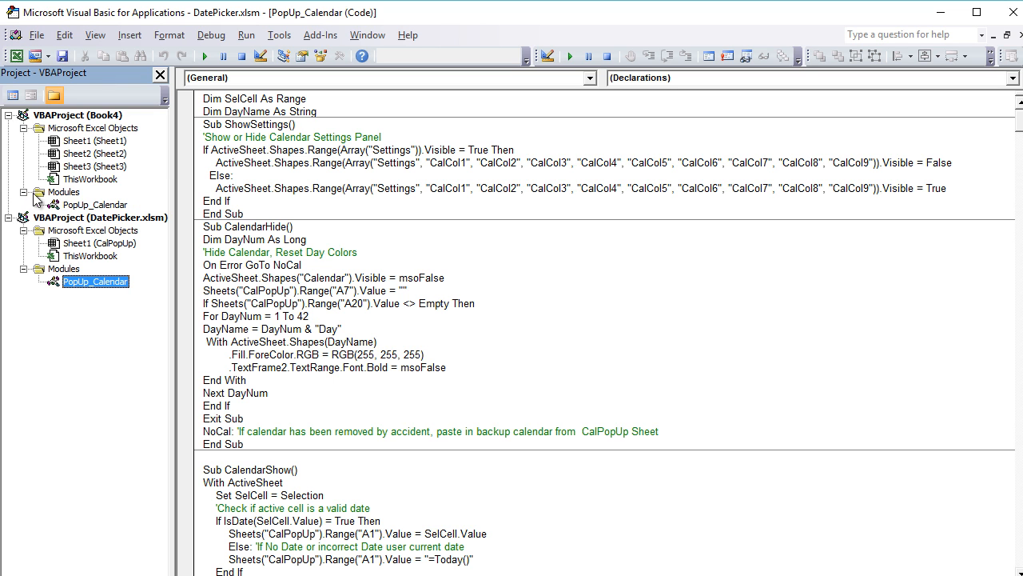
pyautogui.click(95, 204)
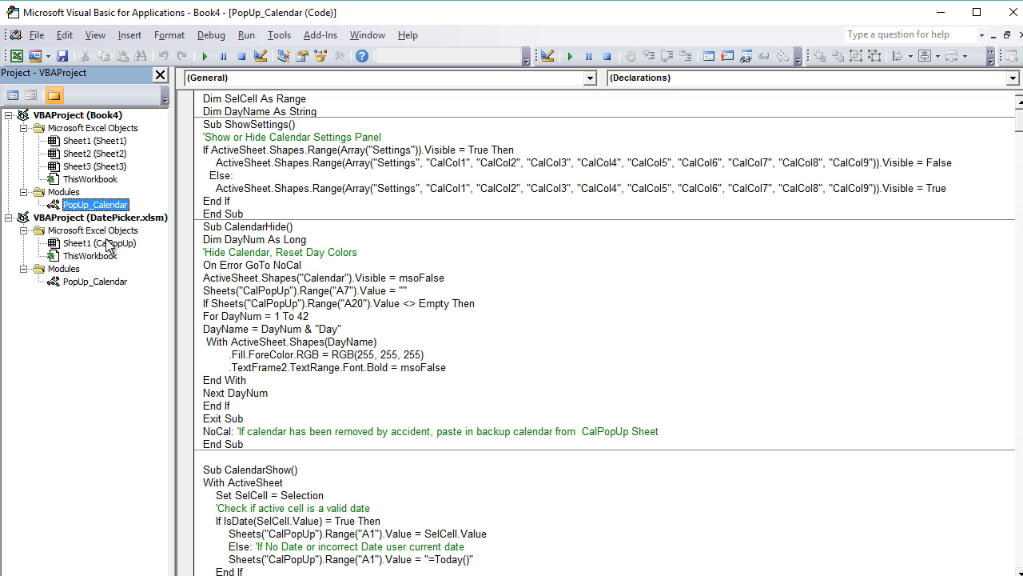
pyautogui.moveTo(89, 251)
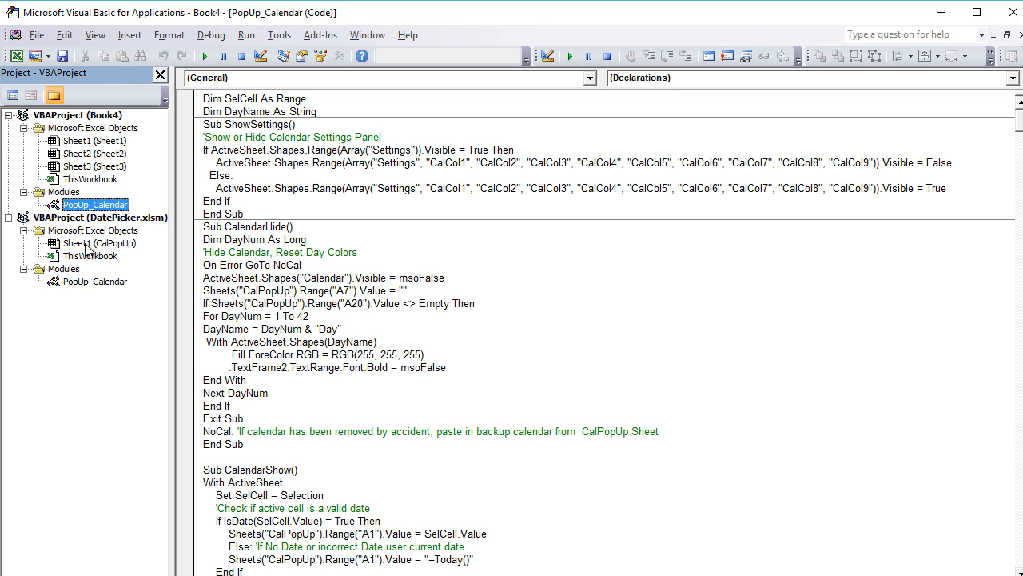
# Show DatePicker's Sheet1 (CalPopUp) code, select all of it and copy it
pyautogui.click(99, 243)
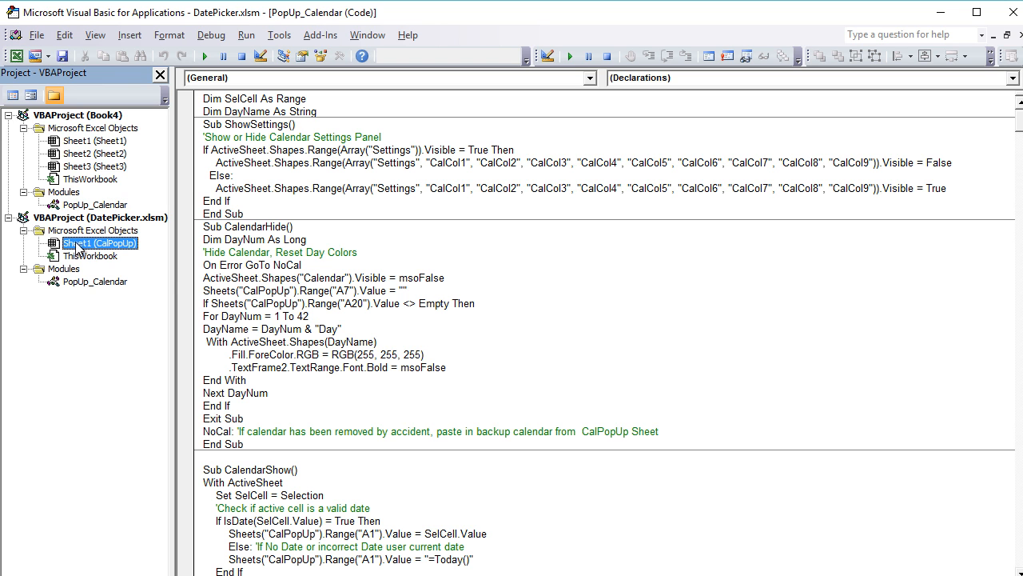
pyautogui.moveTo(72, 243)
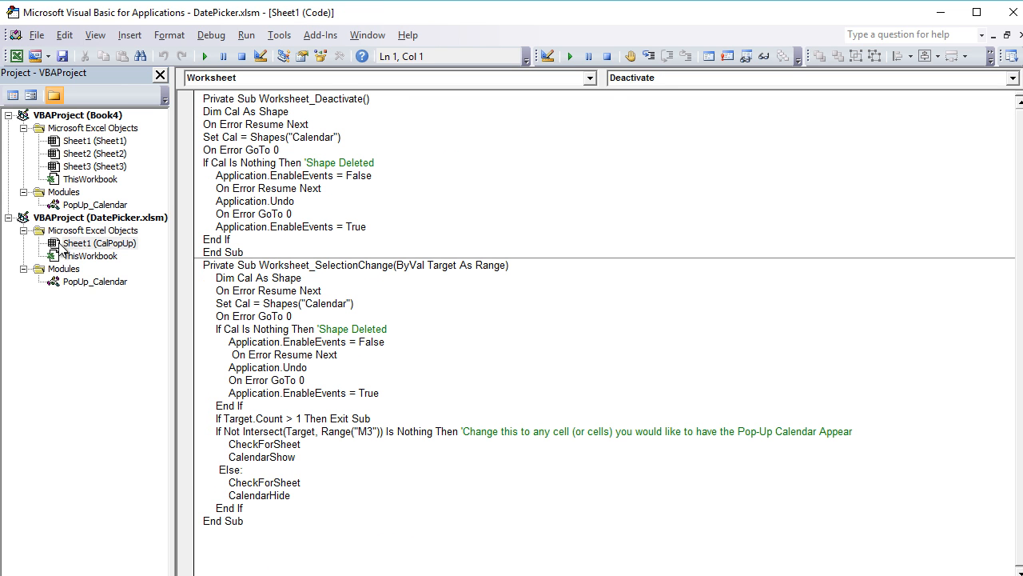
pyautogui.click(99, 243)
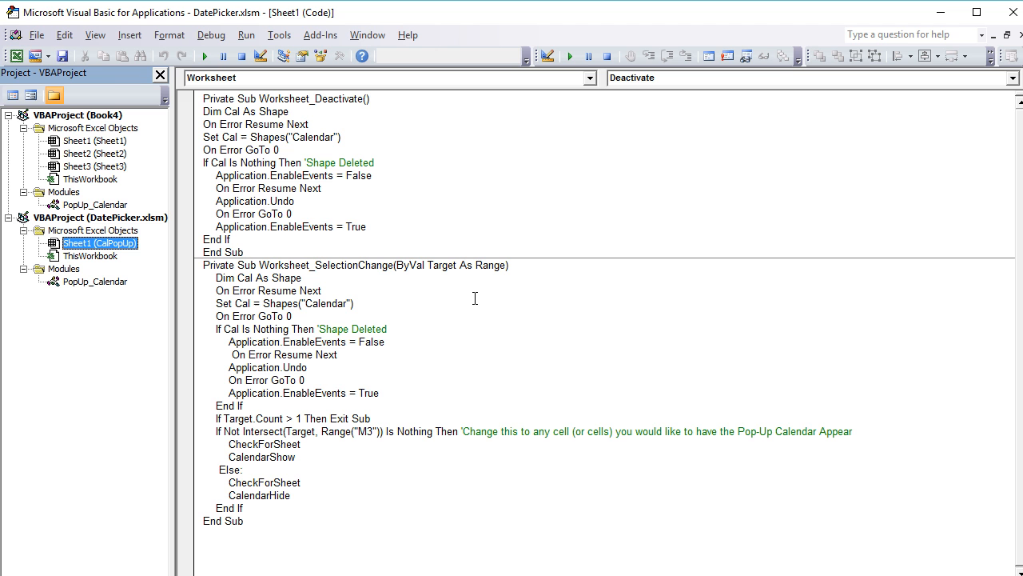
pyautogui.click(387, 330)
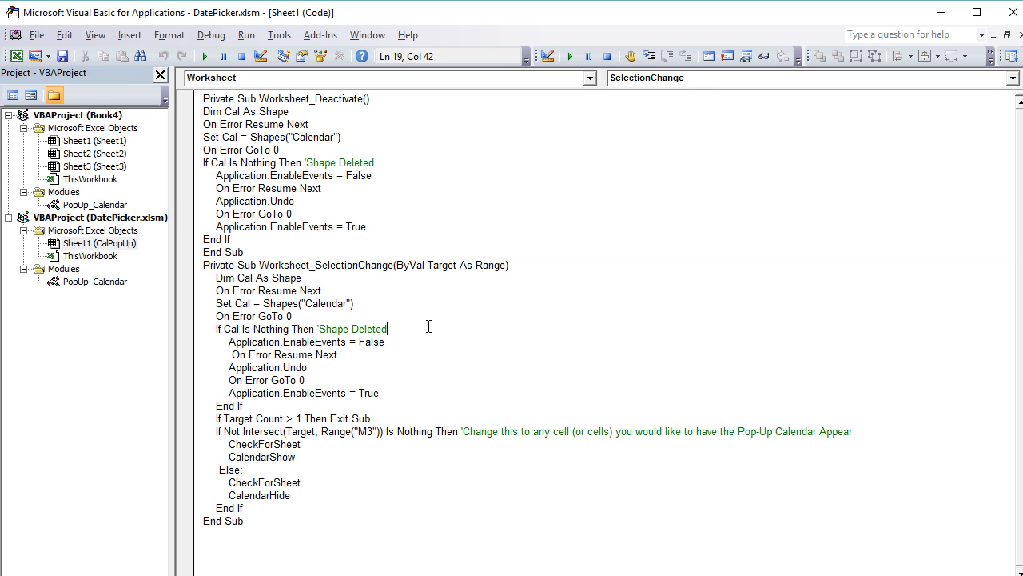
pyautogui.press('ctrl+a')
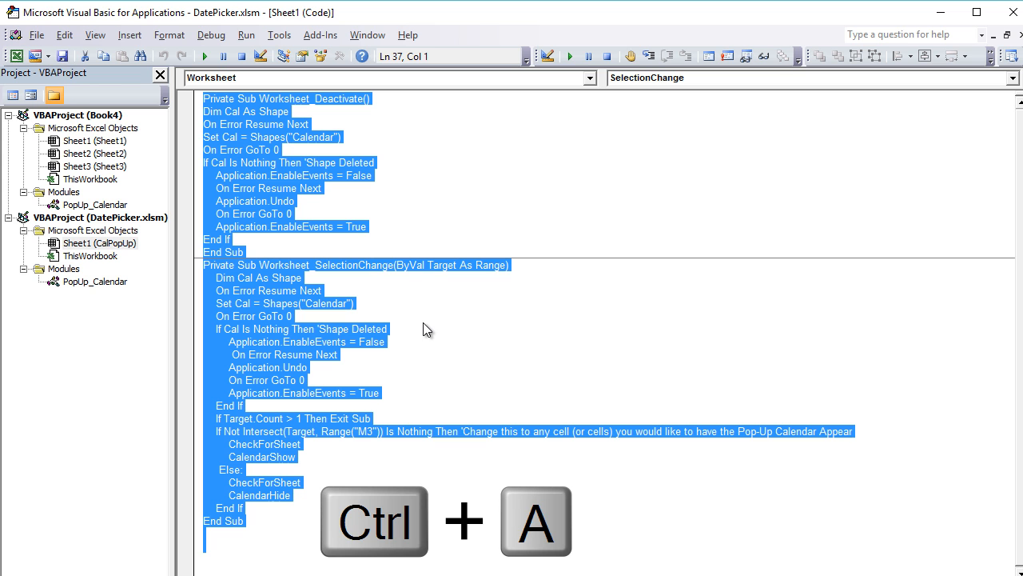
pyautogui.moveTo(419, 327)
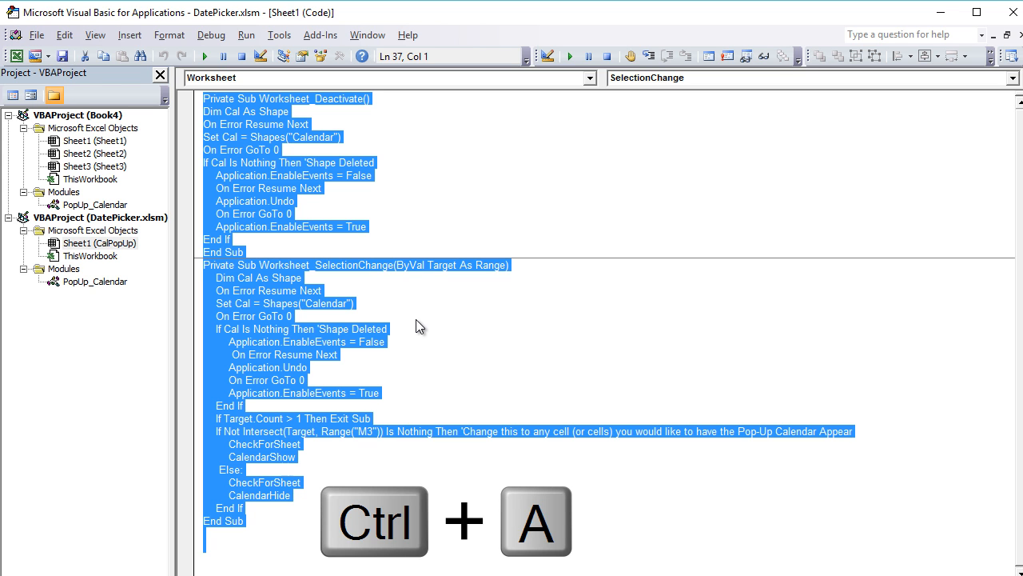
pyautogui.press('ctrl+c')
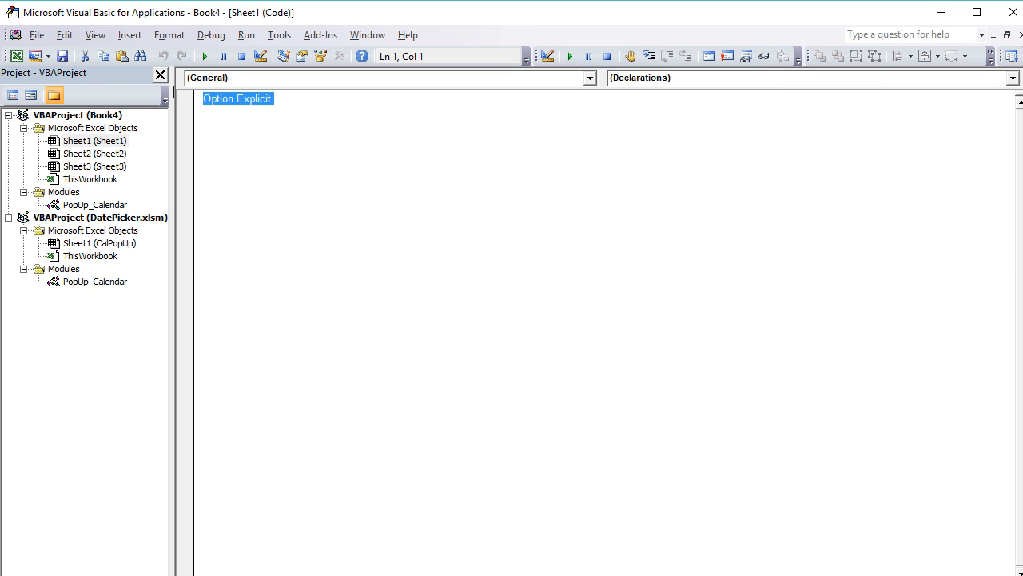
# Replace Option Explicit in Book4's Sheet1 code with the pasted Deactivate and SelectionChange routines
pyautogui.press('Delete')
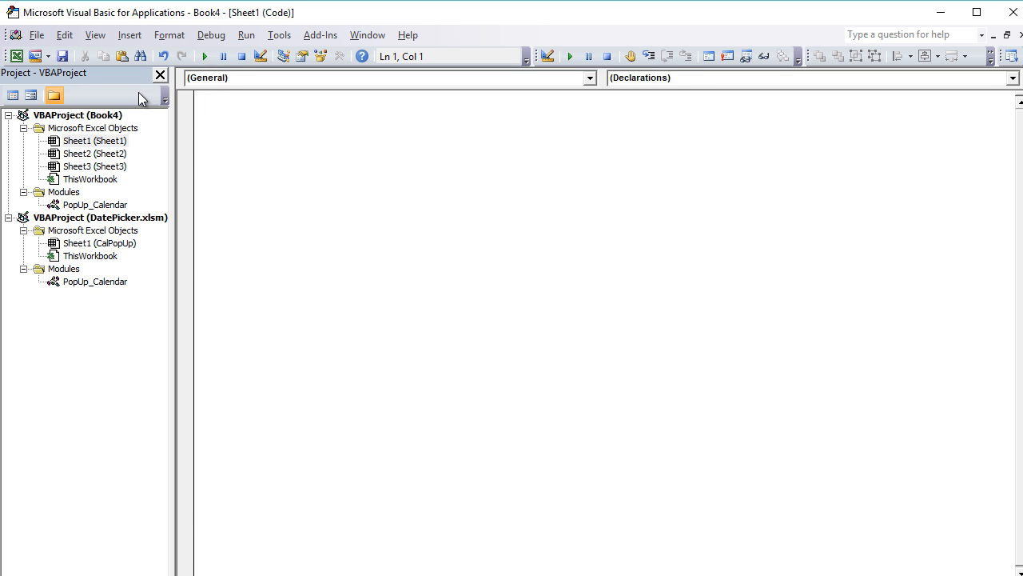
pyautogui.press('ctrl+v')
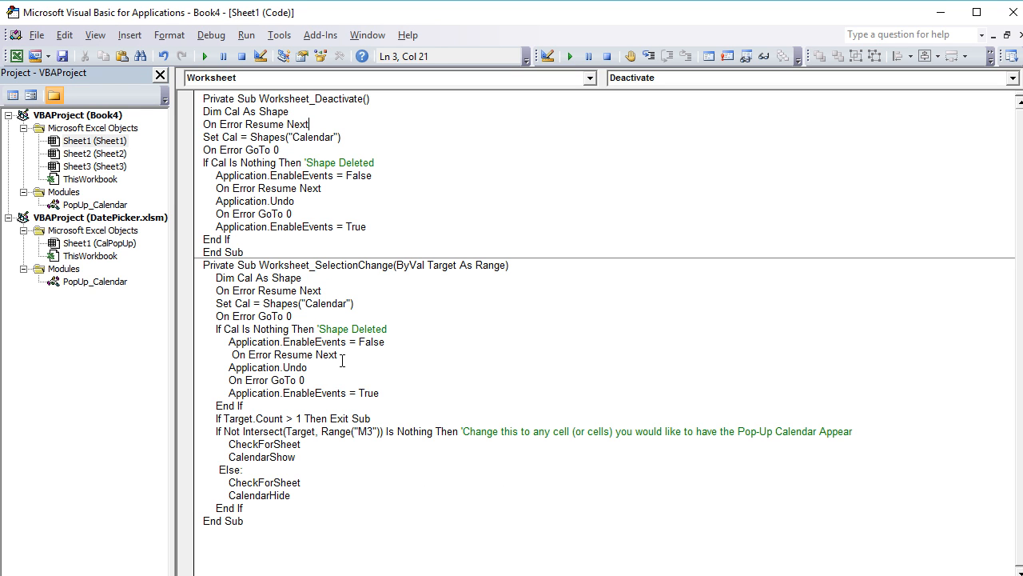
pyautogui.moveTo(147, 288)
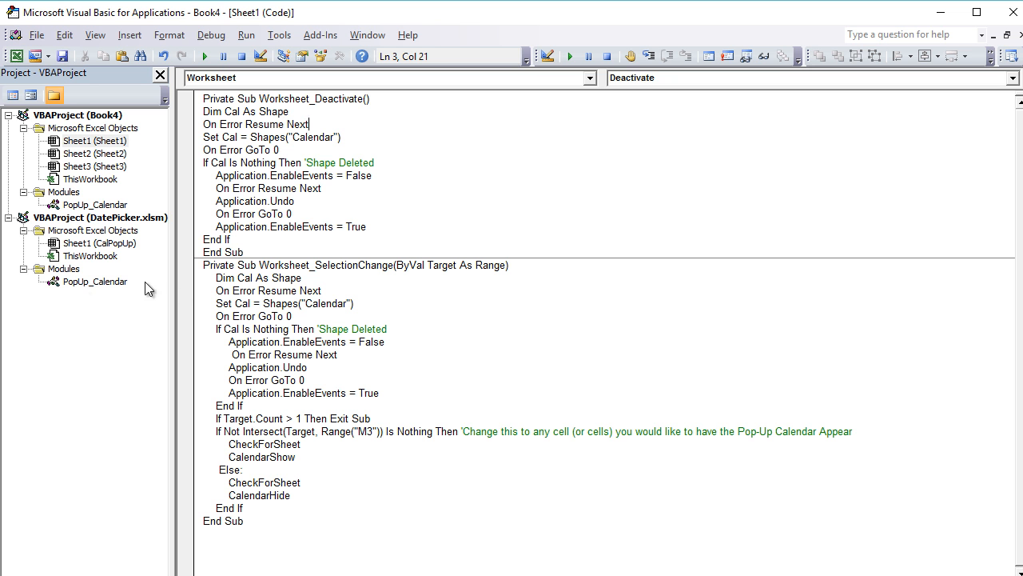
pyautogui.moveTo(80, 295)
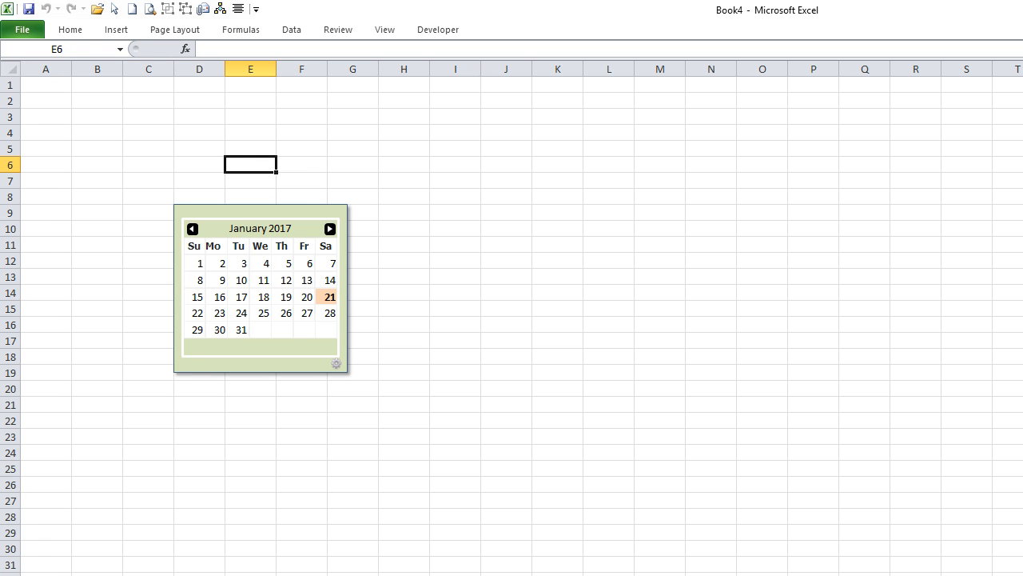
pyautogui.moveTo(173, 128)
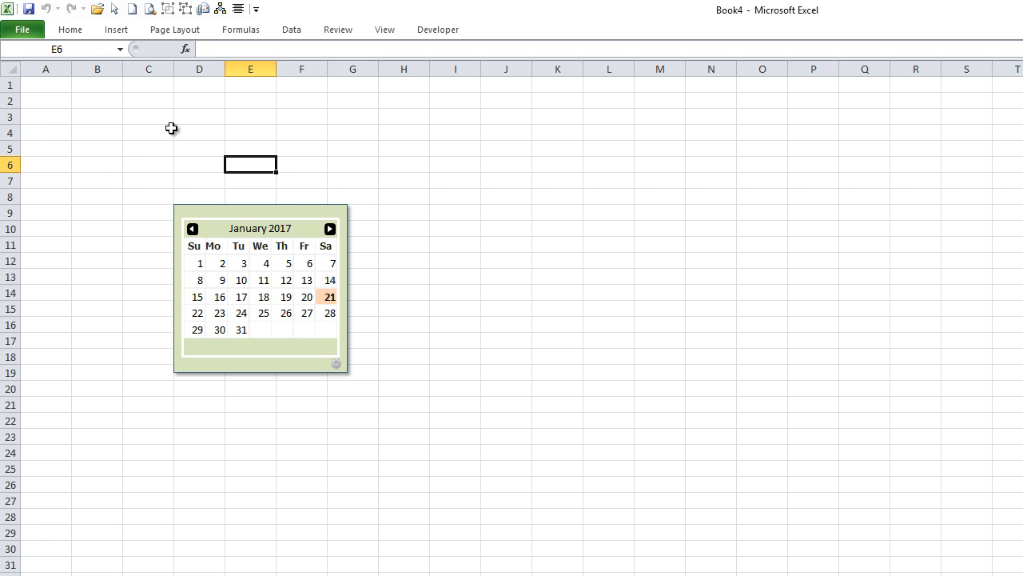
pyautogui.moveTo(93, 118)
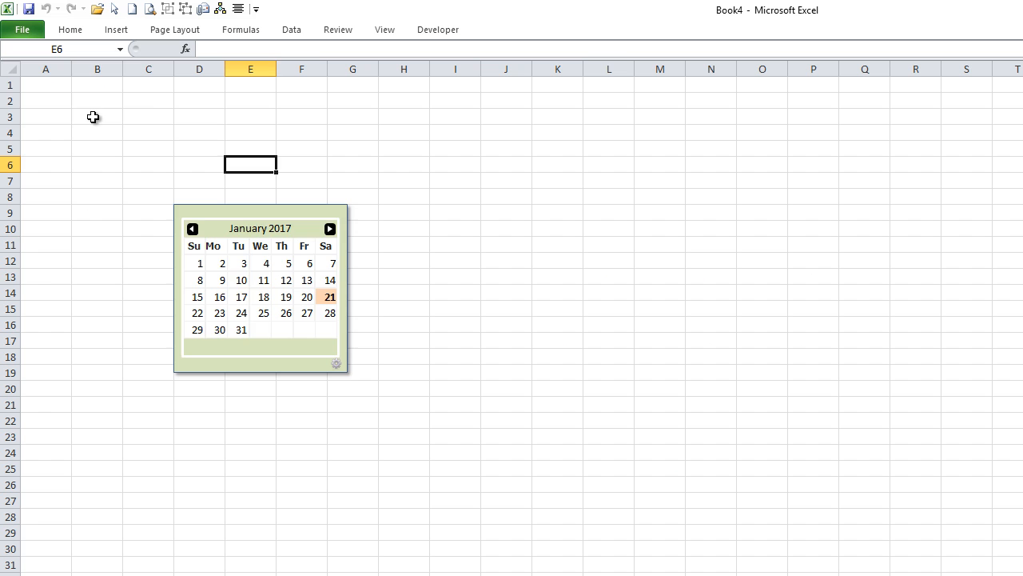
# Enter the label 'Date' in cell B3 of Book4 next to date cell C3
pyautogui.write('Date')
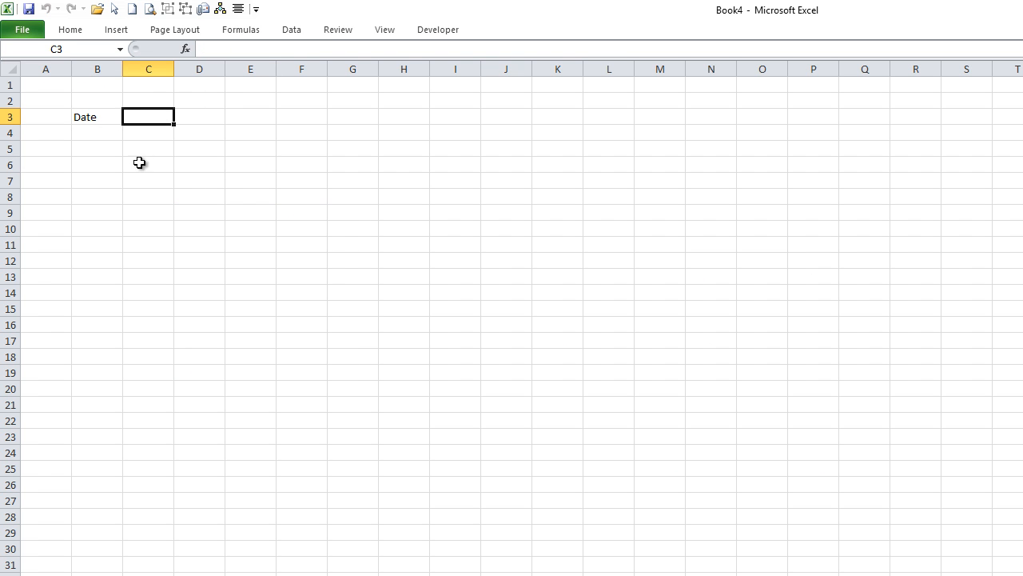
pyautogui.moveTo(163, 102)
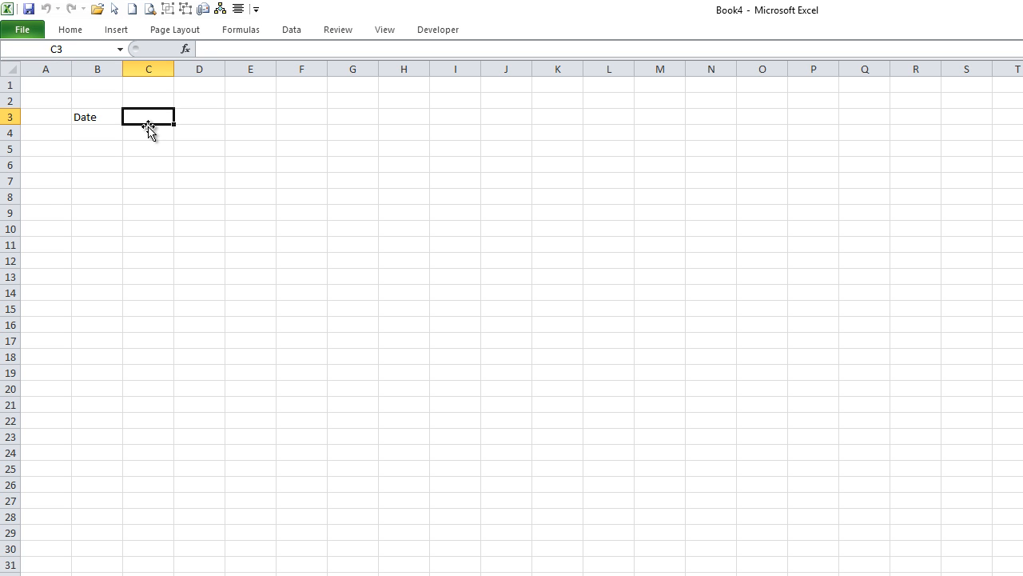
pyautogui.moveTo(163, 112)
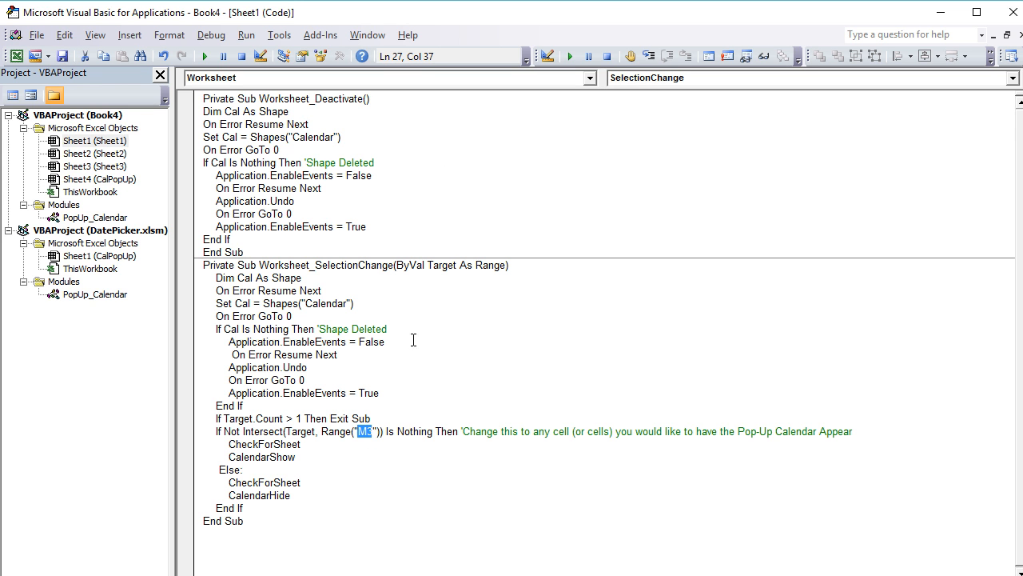
pyautogui.moveTo(448, 237)
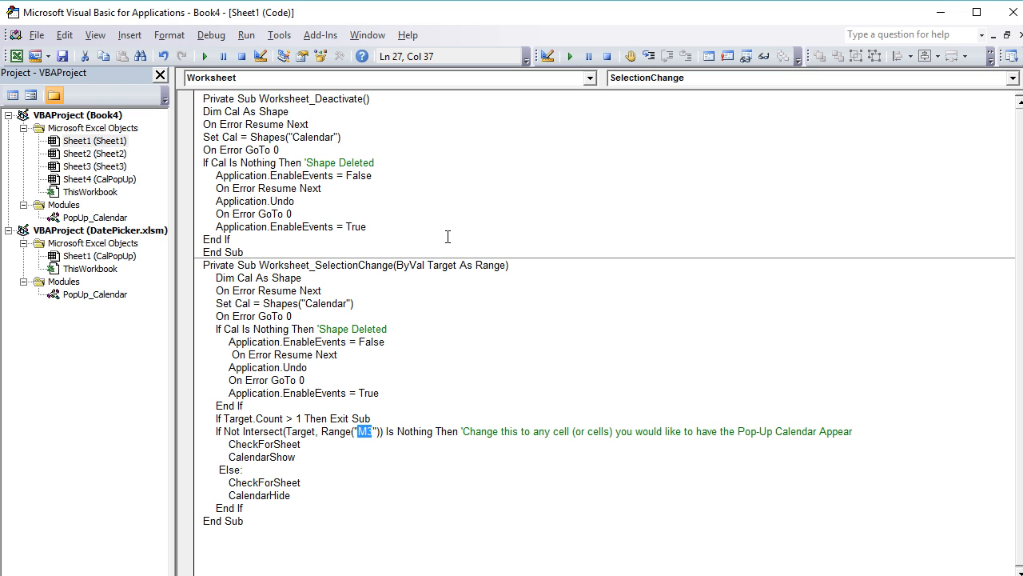
# Change the Range() argument from "M3" to "C3,C4,C5" in the Worksheet_SelectionChange code
pyautogui.write('C3')
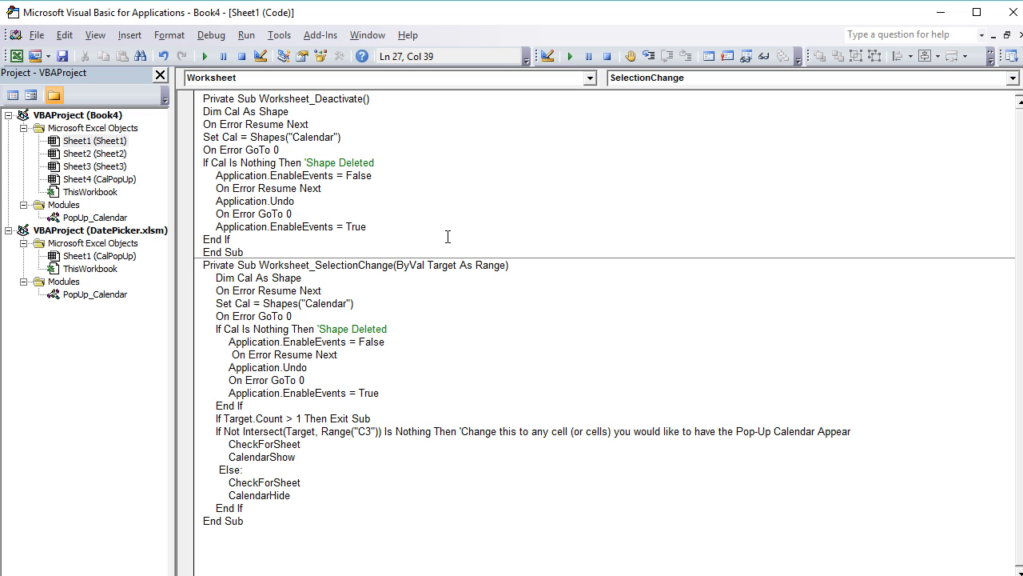
pyautogui.click(371, 432)
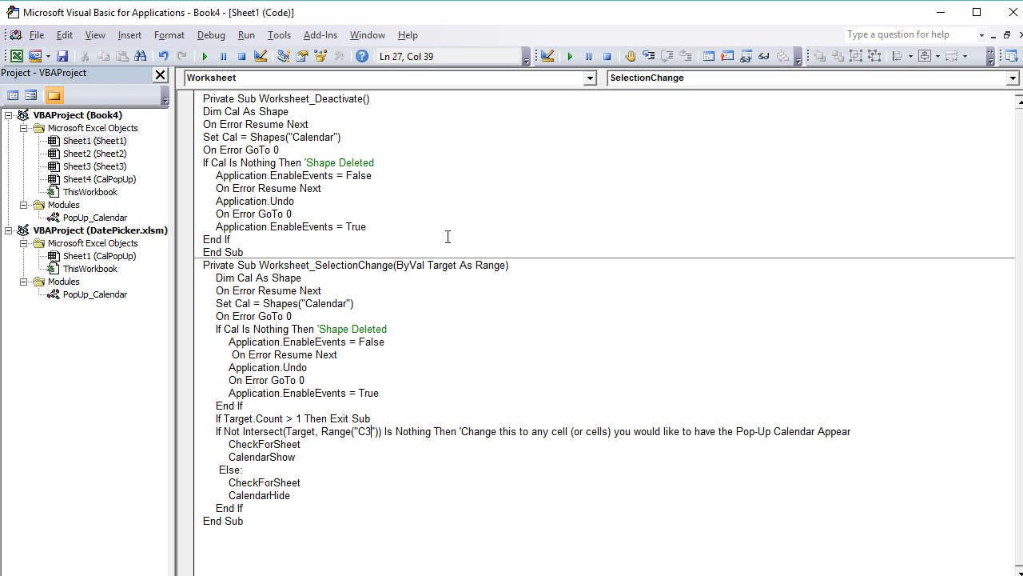
pyautogui.write(',C4')
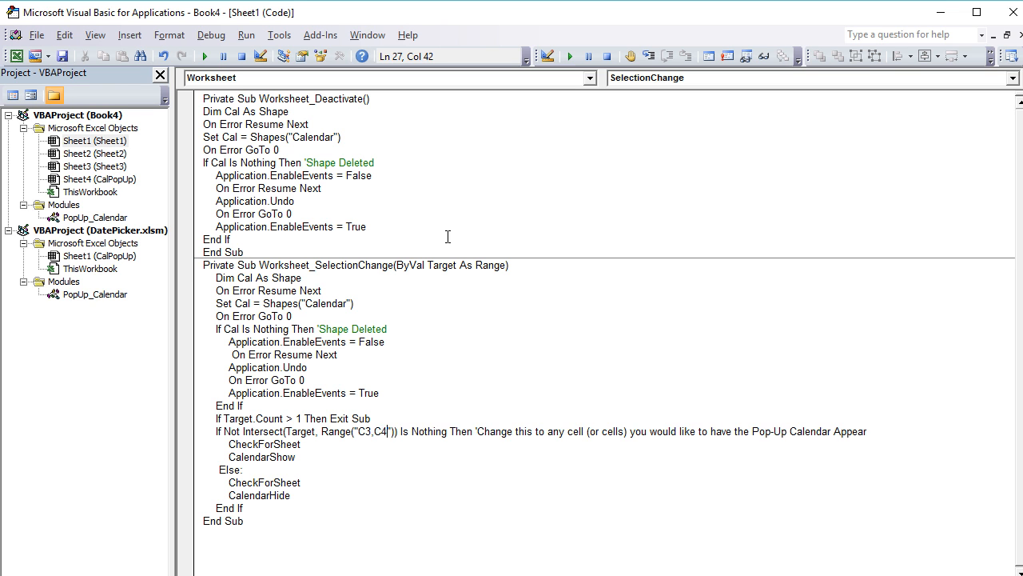
pyautogui.write(',C5')
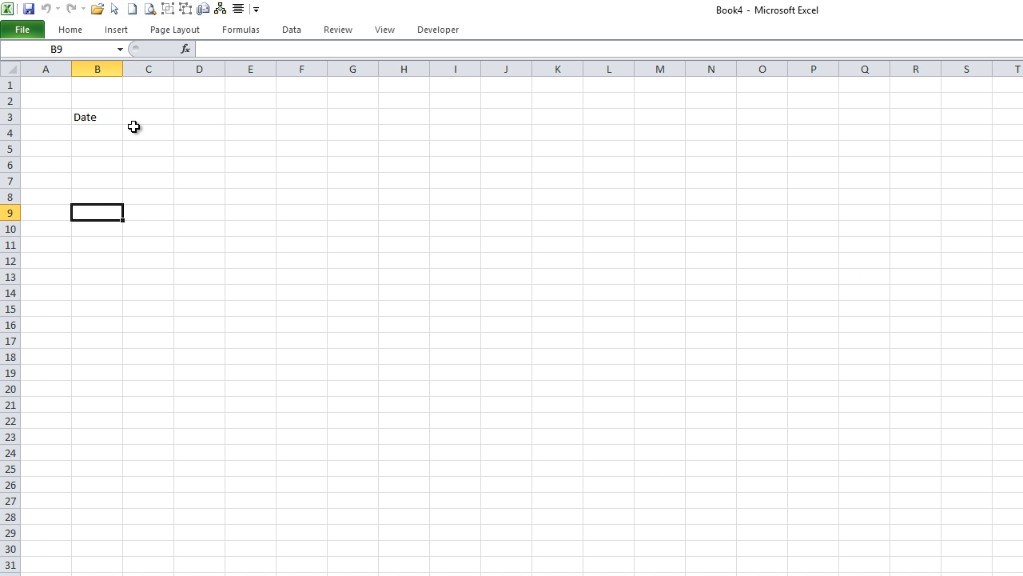
# Select C3 on Book4 and confirm the July 2017 calendar pops up below it
pyautogui.click(147, 117)
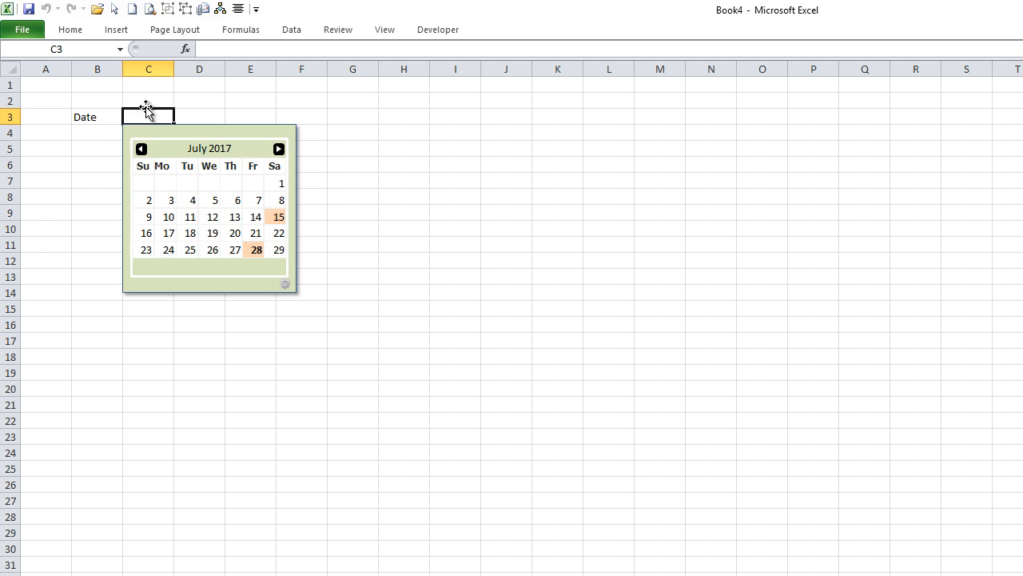
pyautogui.click(98, 147)
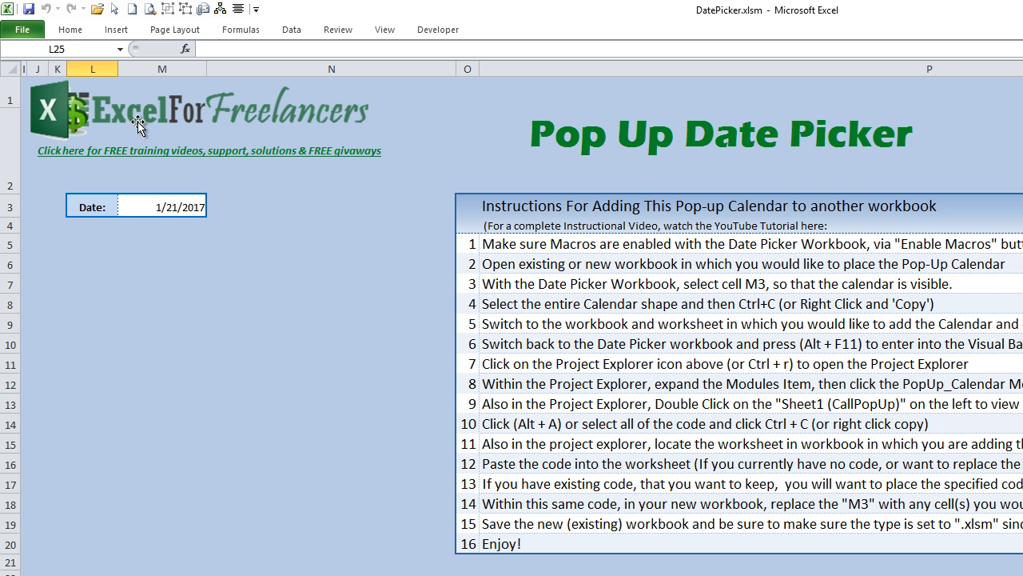
pyautogui.moveTo(135, 336)
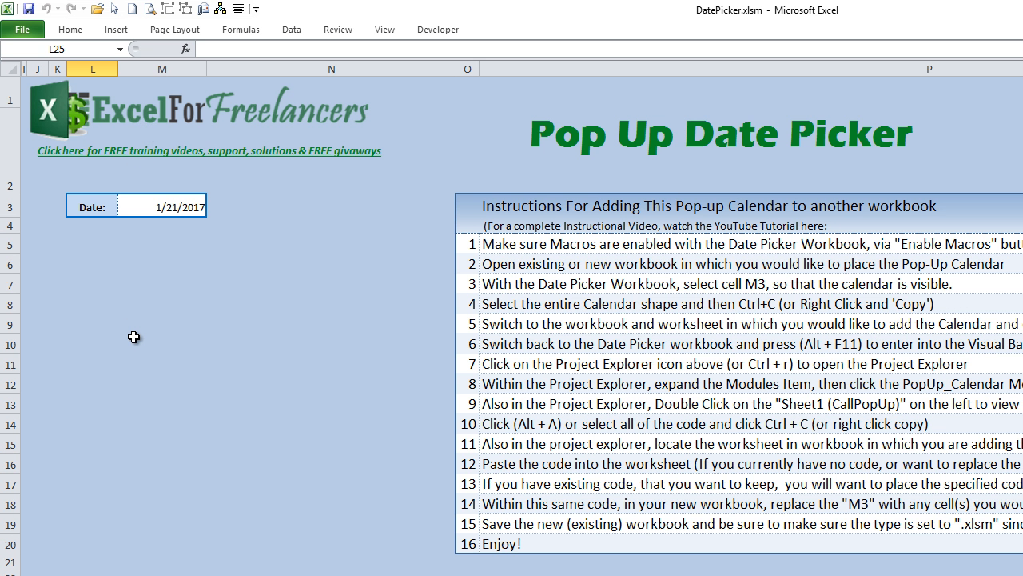
pyautogui.moveTo(134, 354)
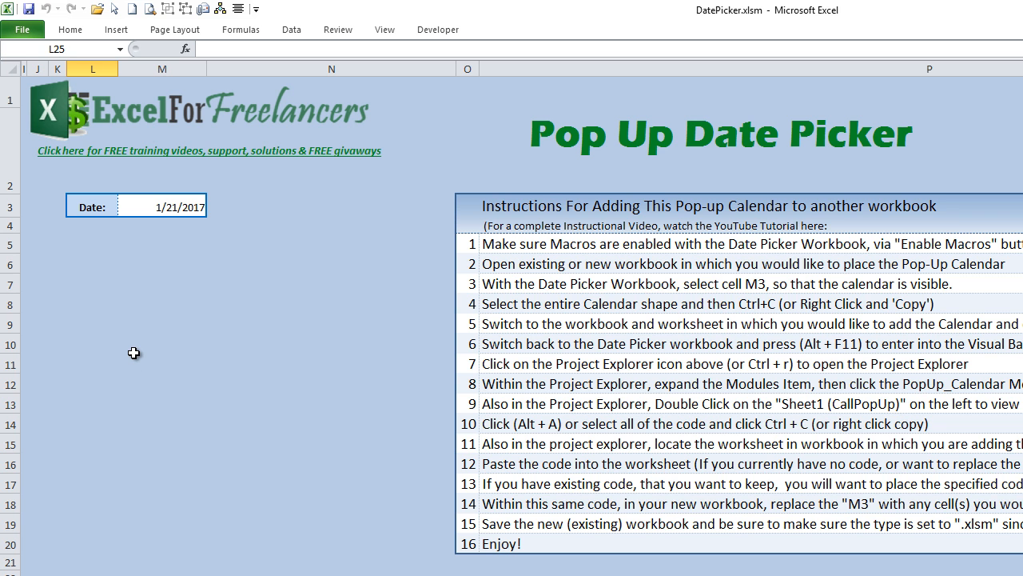
# Switch back to the Visual Basic editor showing Book4's PopUp_Calendar module
pyautogui.press('alt+tab')
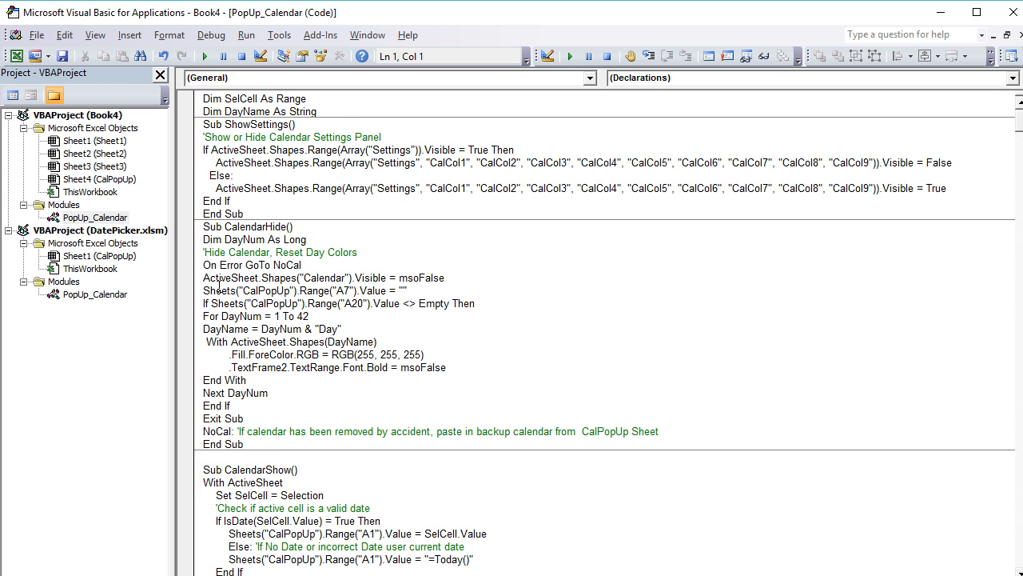
# Scroll through the PopUp_Calendar module down to the CalendarHide and CalendarShow routines
pyautogui.scroll(-3)
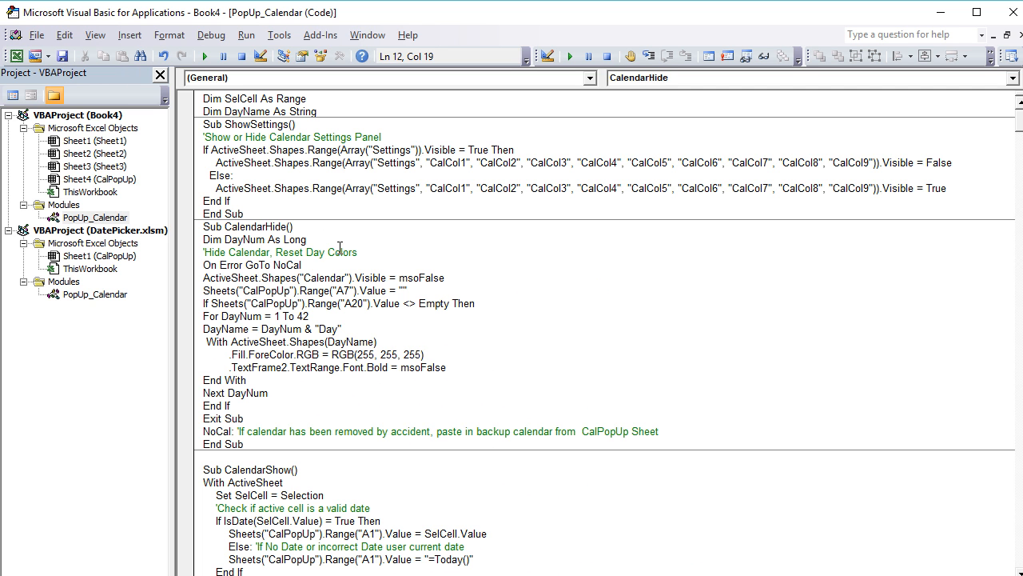
pyautogui.scroll(-3)
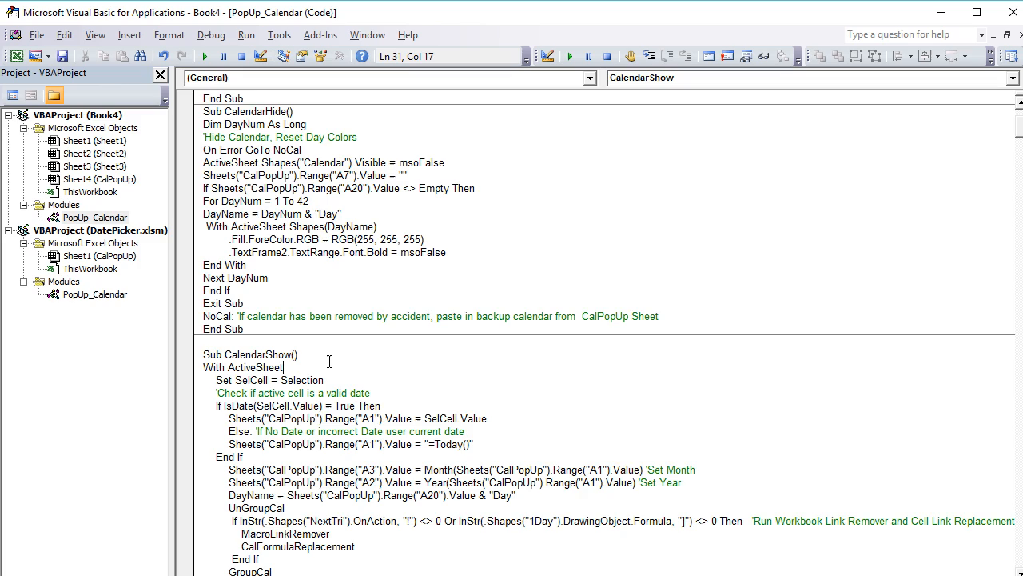
pyautogui.scroll(-3)
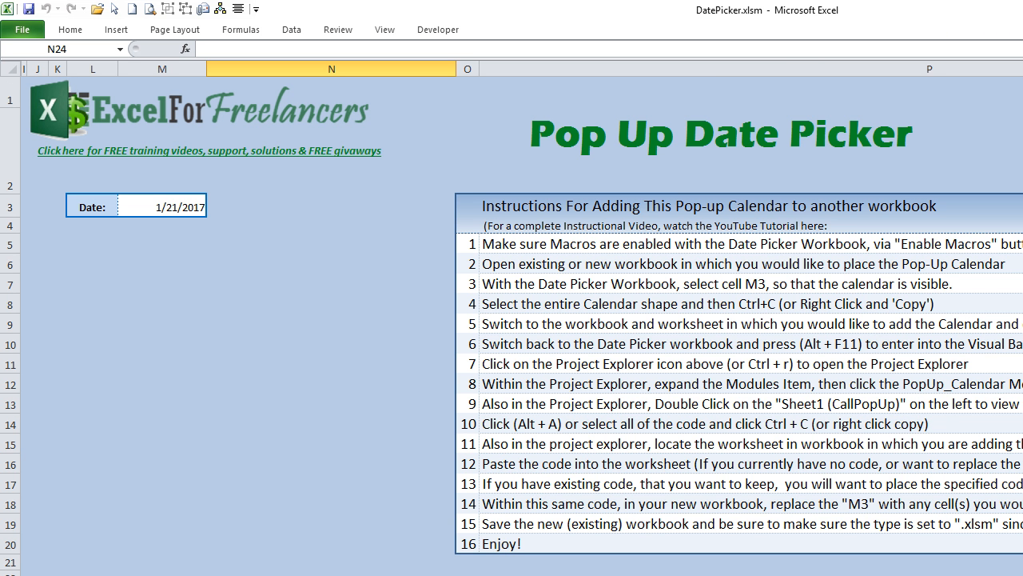
pyautogui.moveTo(150, 521)
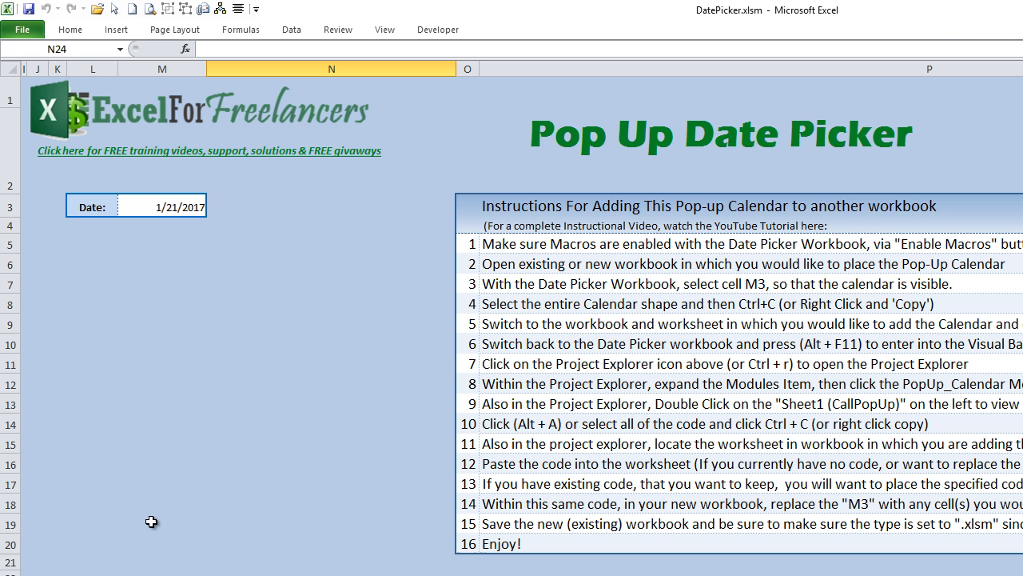
pyautogui.moveTo(150, 460)
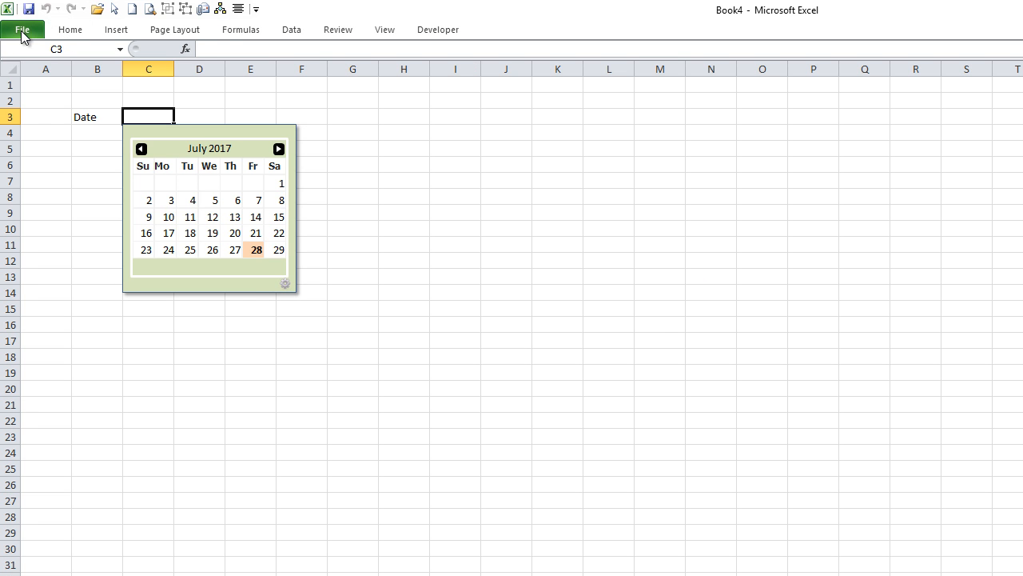
# Save Book4 via File > Save as an Excel Macro-Enabled Workbook (*.xlsm)
pyautogui.click(22, 29)
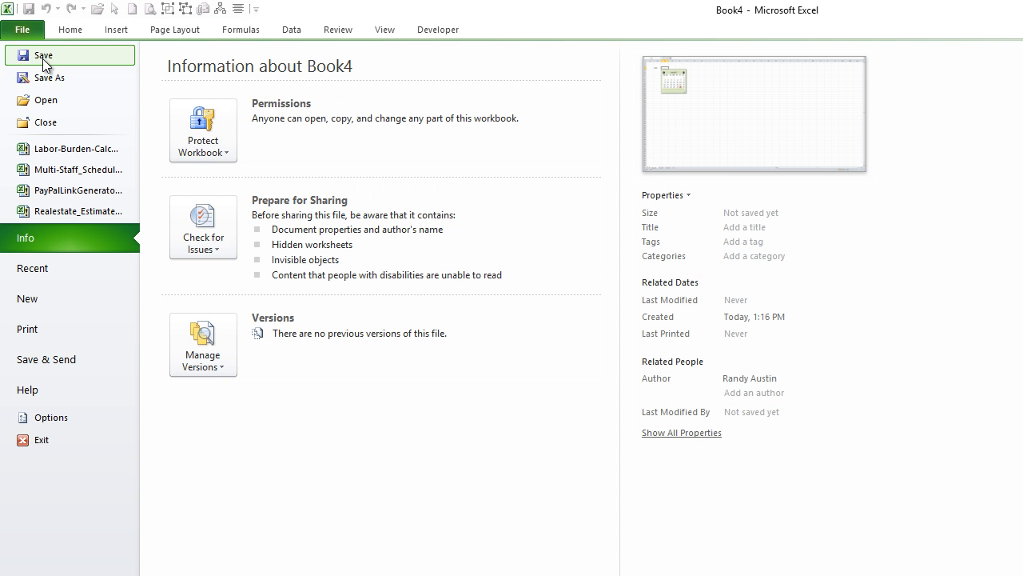
pyautogui.click(45, 54)
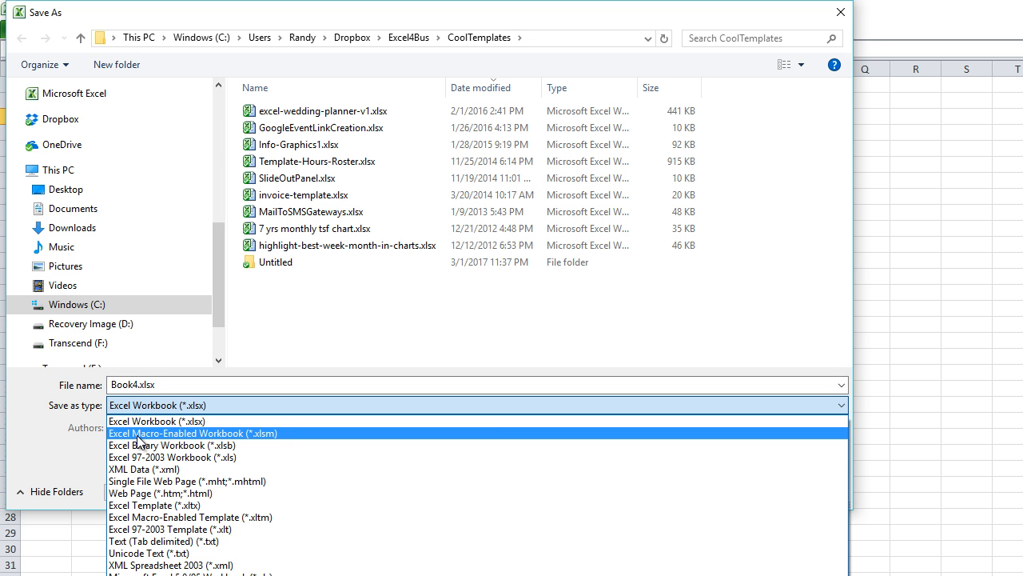
pyautogui.click(194, 432)
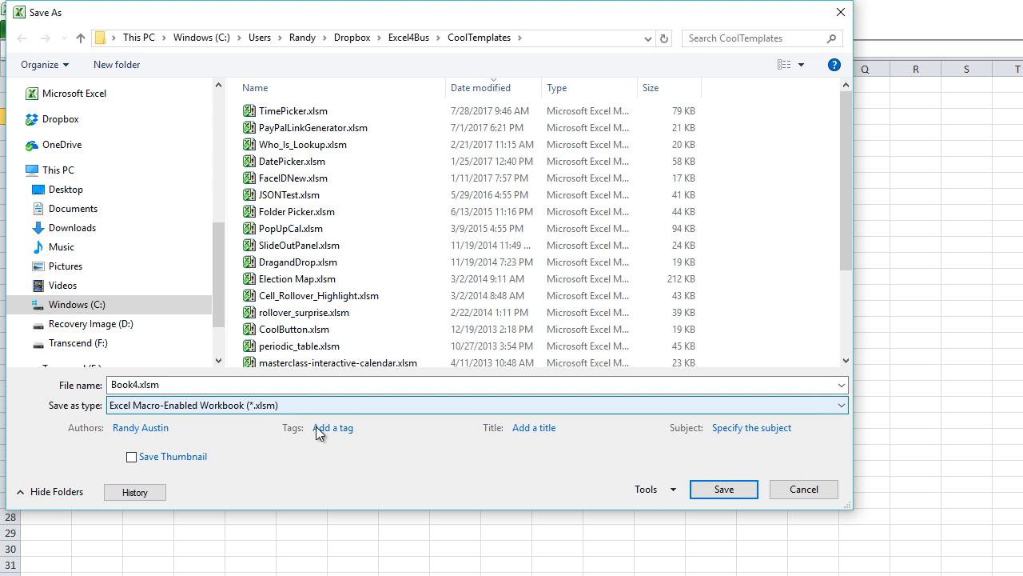
pyautogui.moveTo(802, 489)
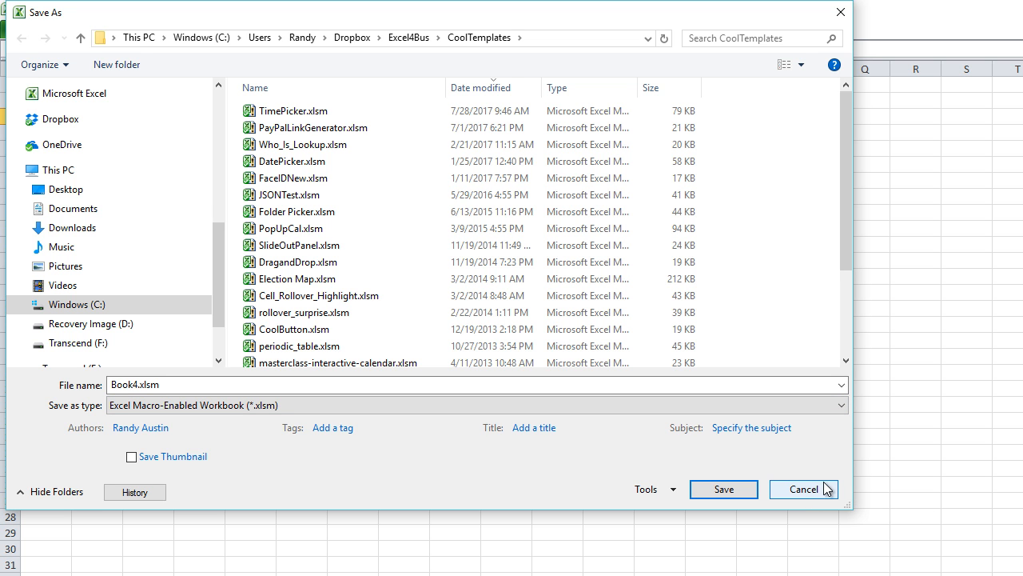
pyautogui.moveTo(828, 491)
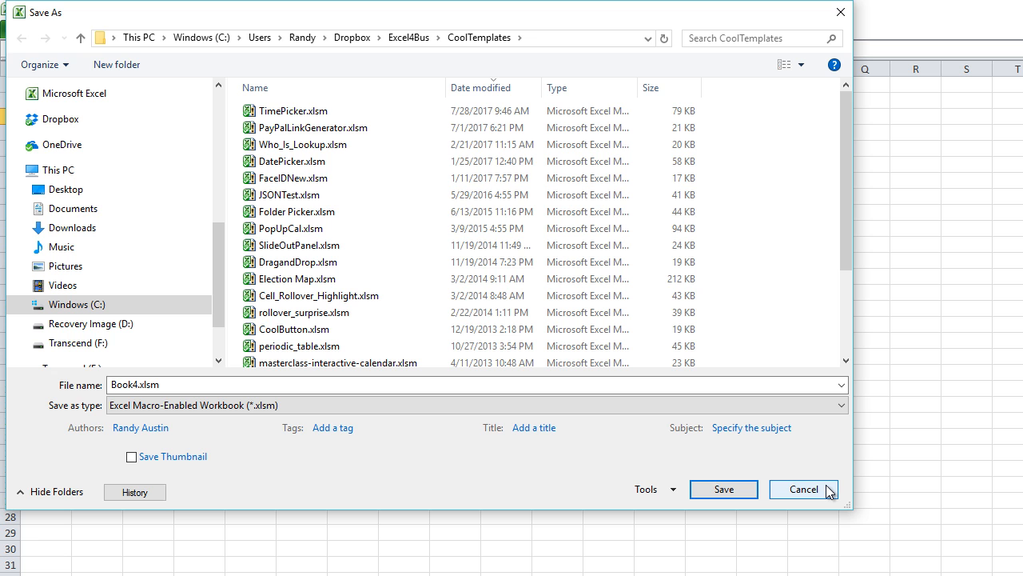